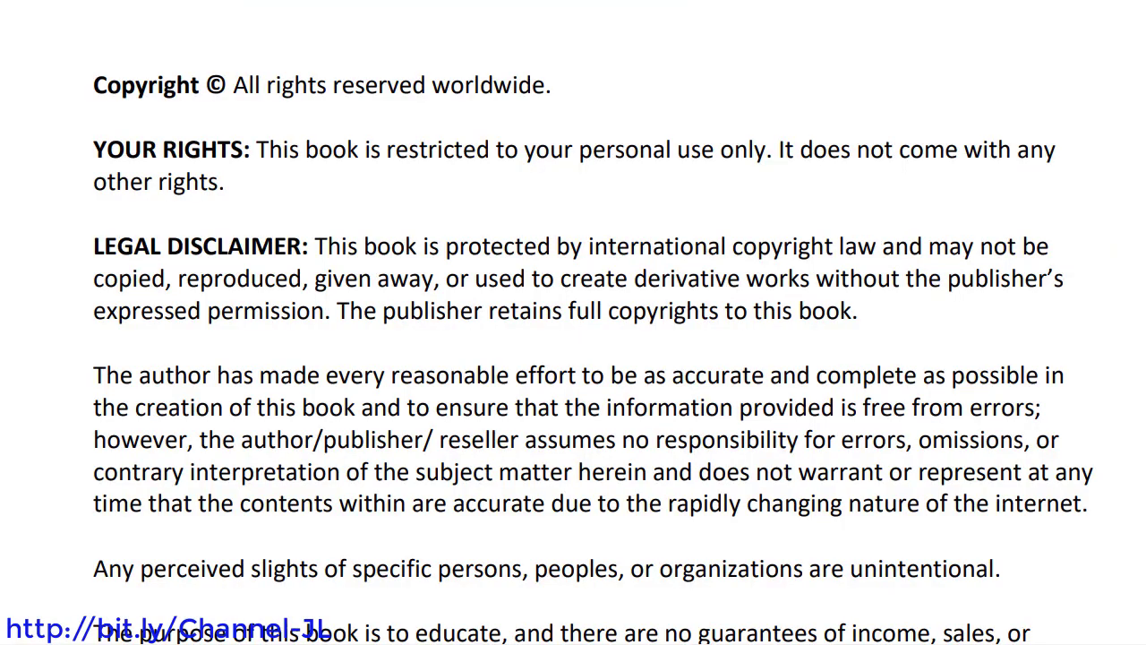
{"action": "scroll", "scroll_direction": "down", "scroll_amount": 3}
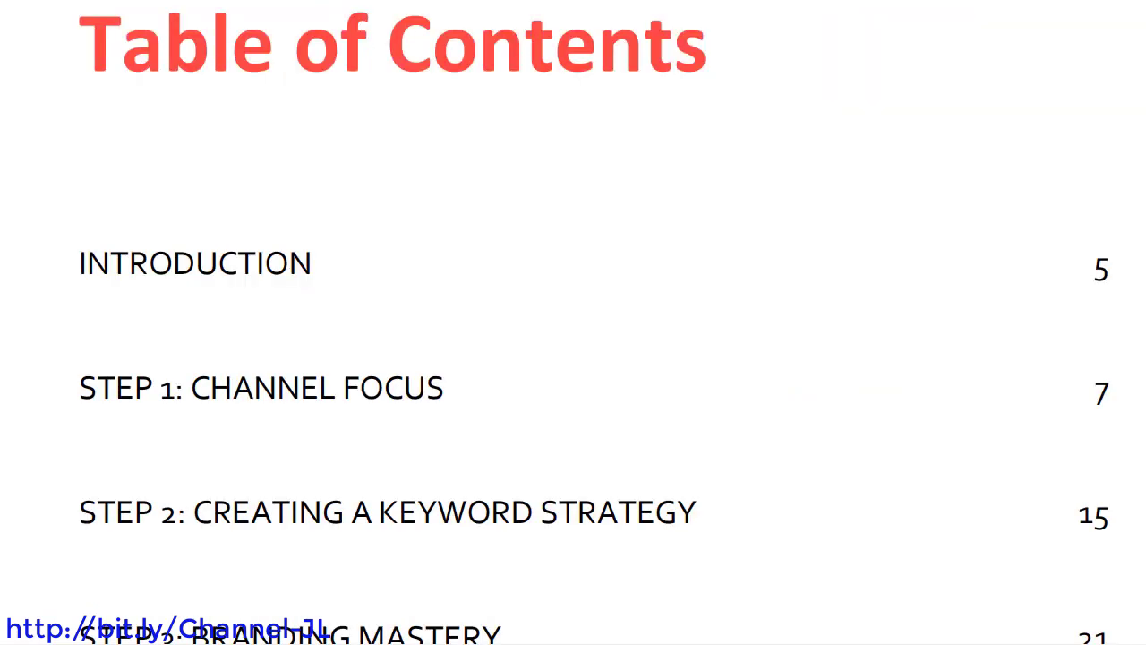
{"action": "scroll", "scroll_direction": "down", "scroll_amount": 3}
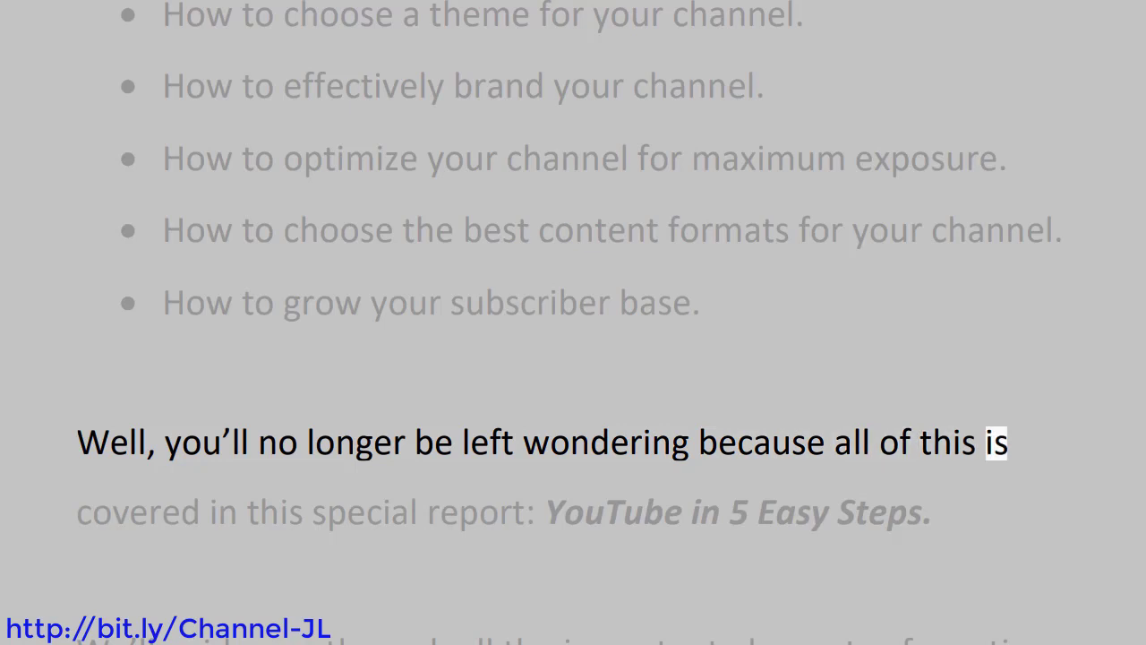
{"action": "scroll", "scroll_direction": "down", "scroll_amount": 3}
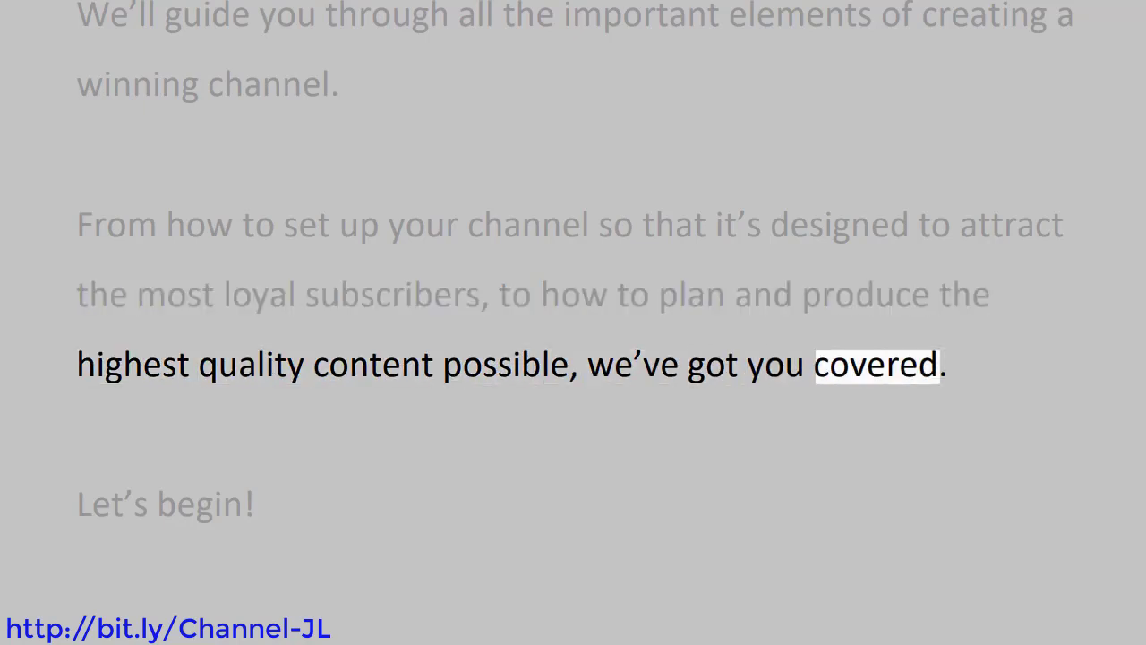
{"action": "scroll", "scroll_direction": "down", "scroll_amount": 3}
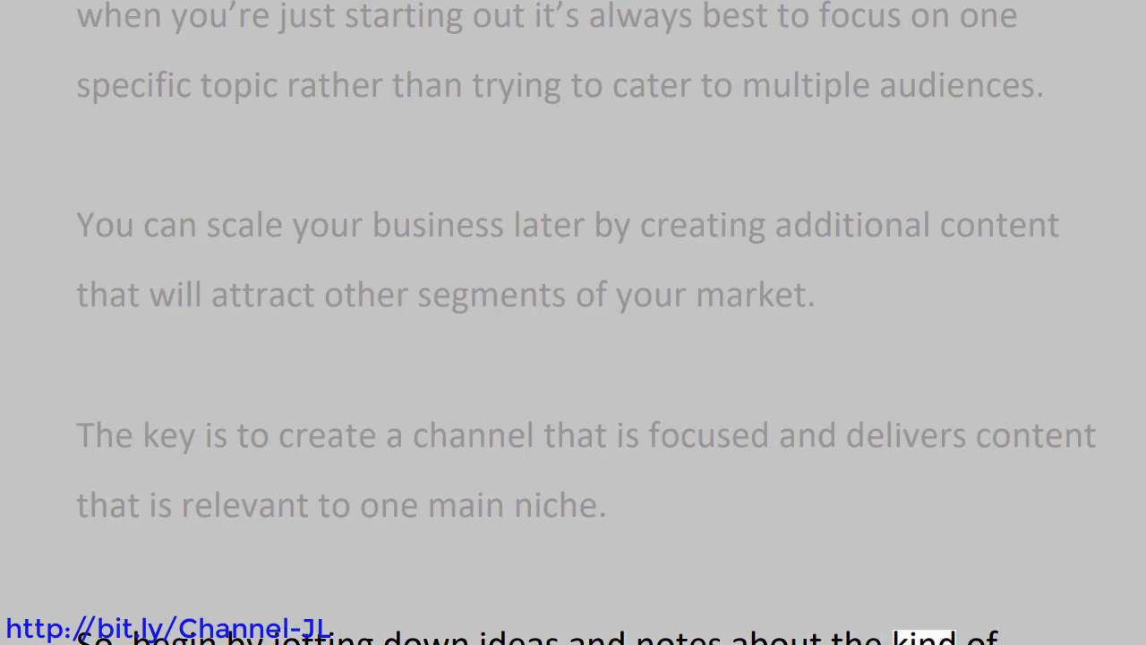
{"action": "scroll", "scroll_direction": "down", "scroll_amount": 3}
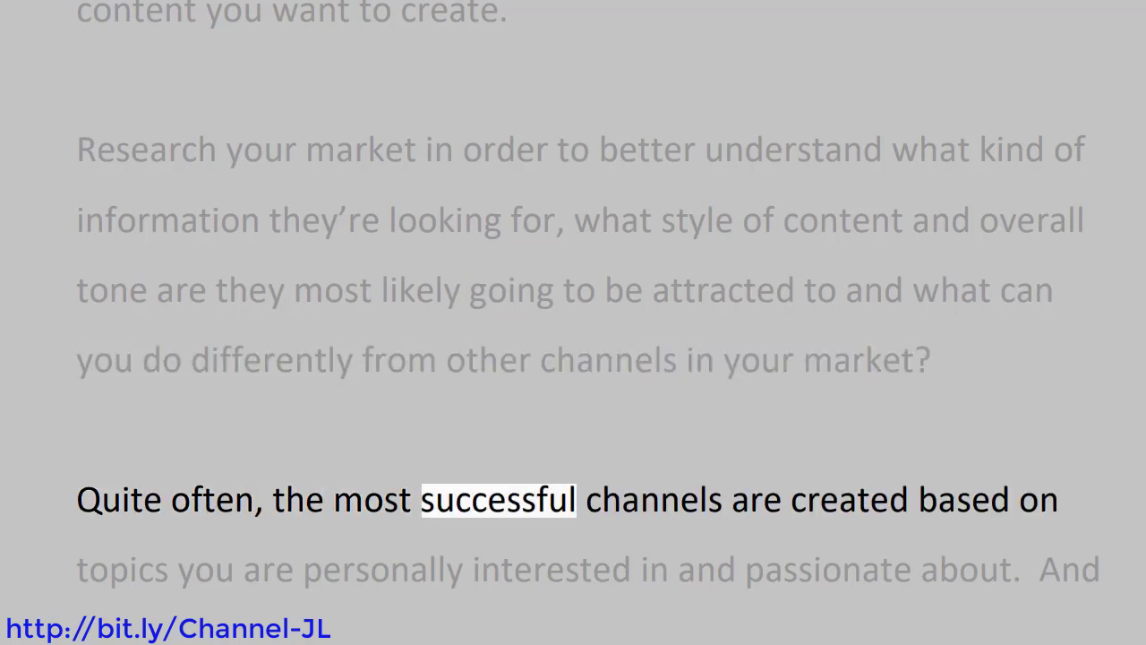
{"action": "double_click", "coordinate": [1039, 498]}
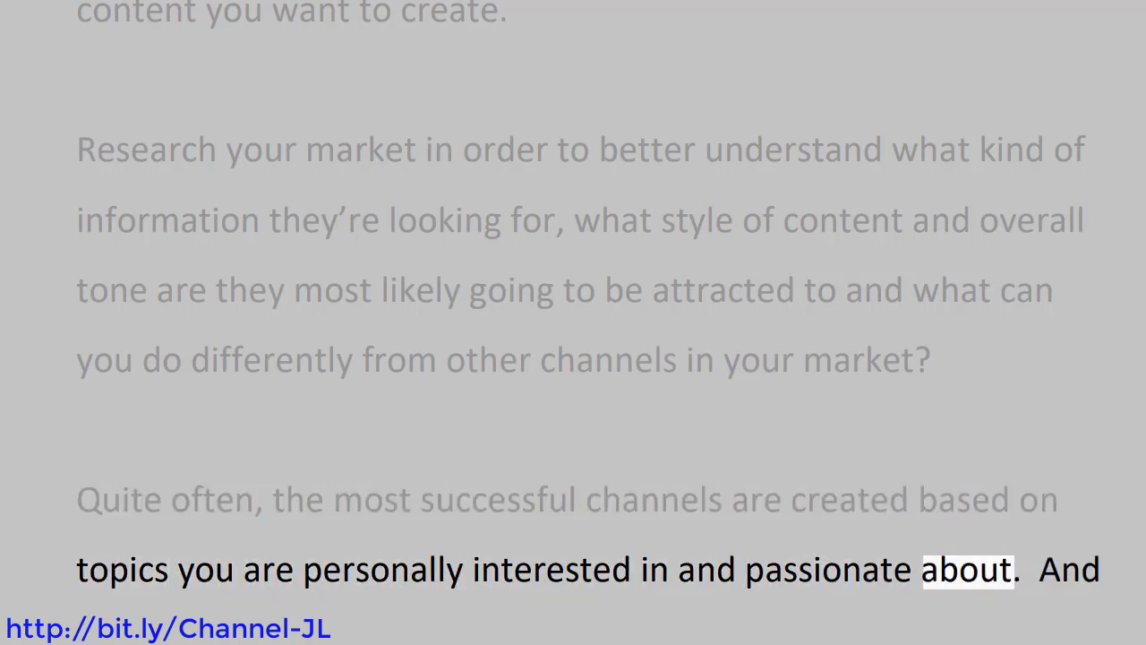
{"action": "scroll", "scroll_direction": "down", "scroll_amount": 3}
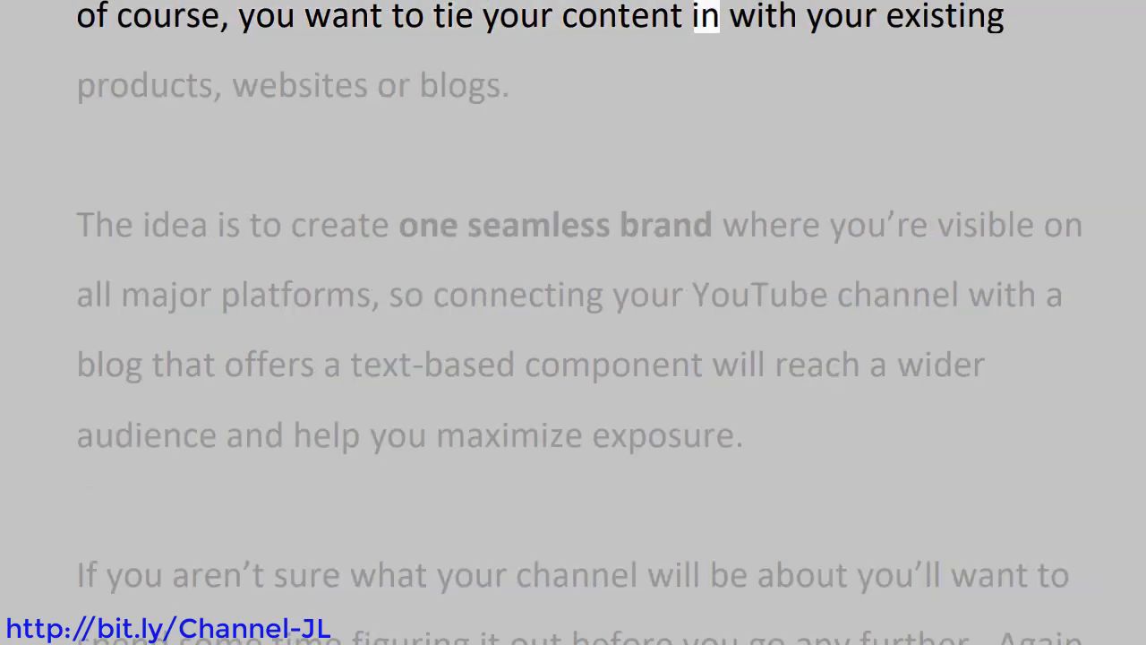
{"action": "double_click", "coordinate": [299, 84]}
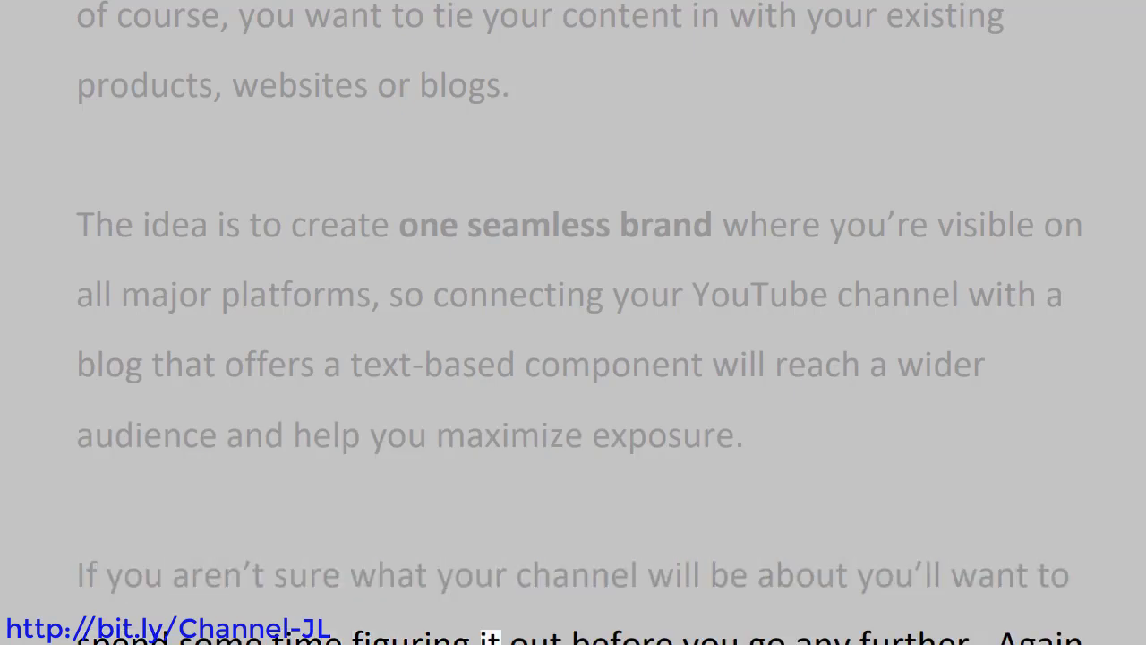
{"action": "double_click", "coordinate": [910, 636]}
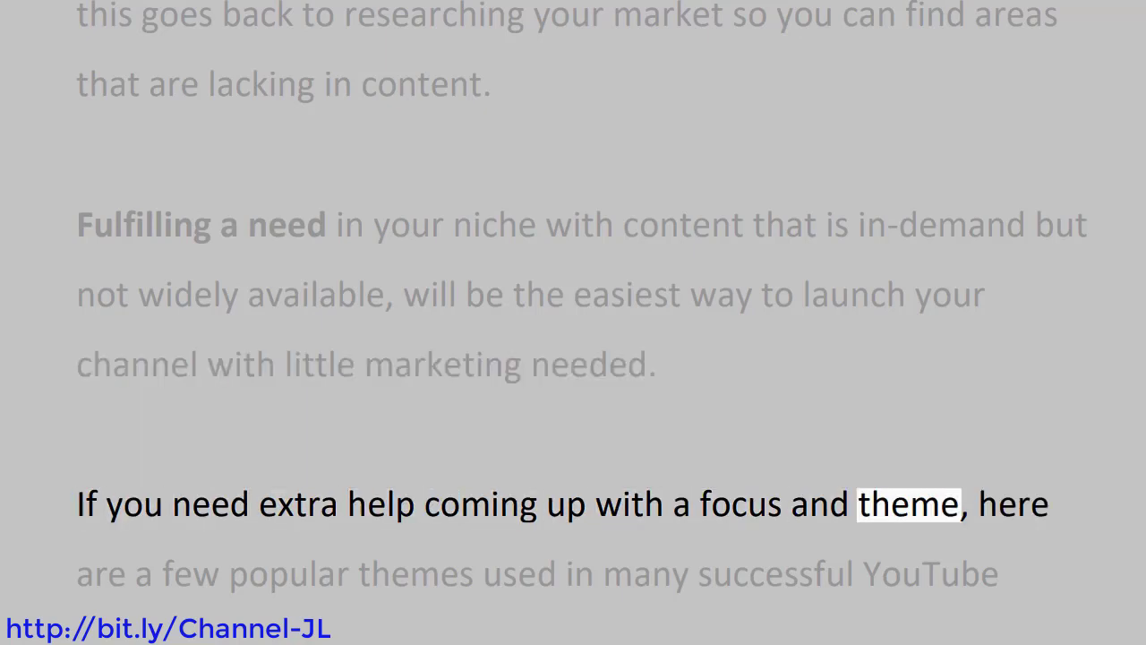
{"action": "scroll", "scroll_direction": "down", "scroll_amount": 3}
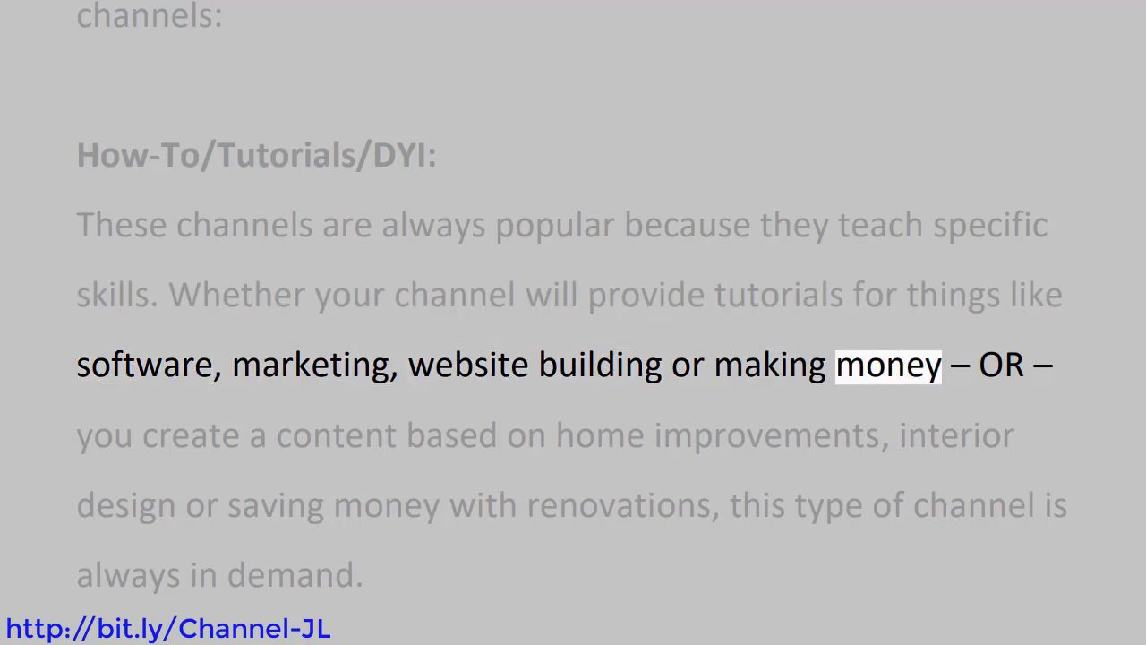
{"action": "scroll", "scroll_direction": "down", "scroll_amount": 3}
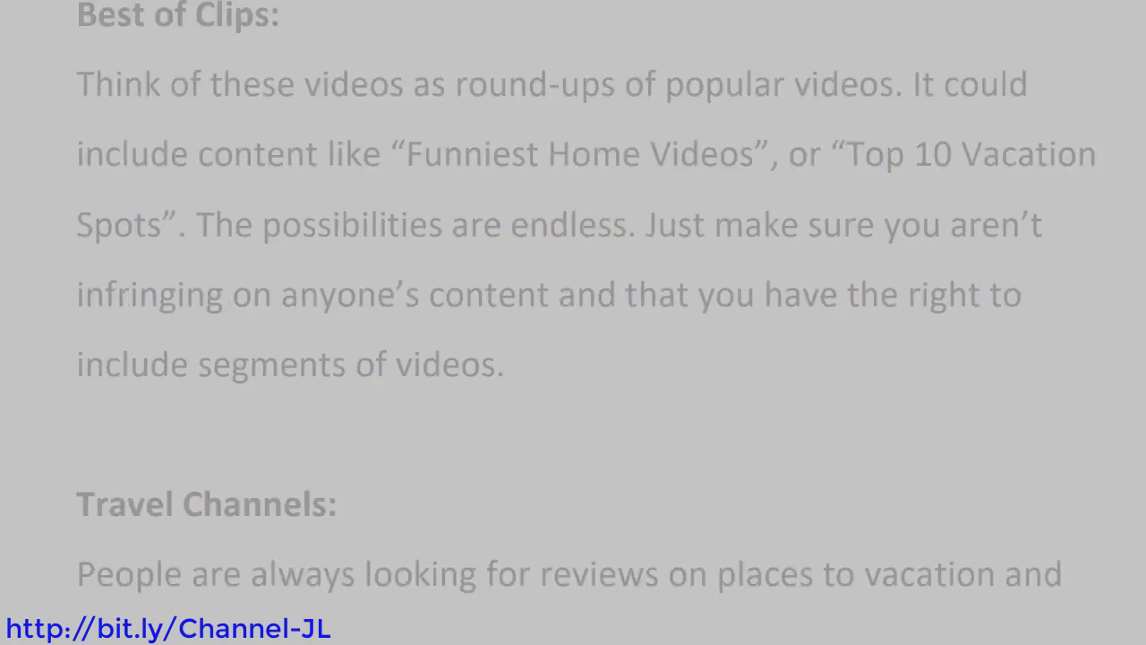
{"action": "double_click", "coordinate": [353, 84]}
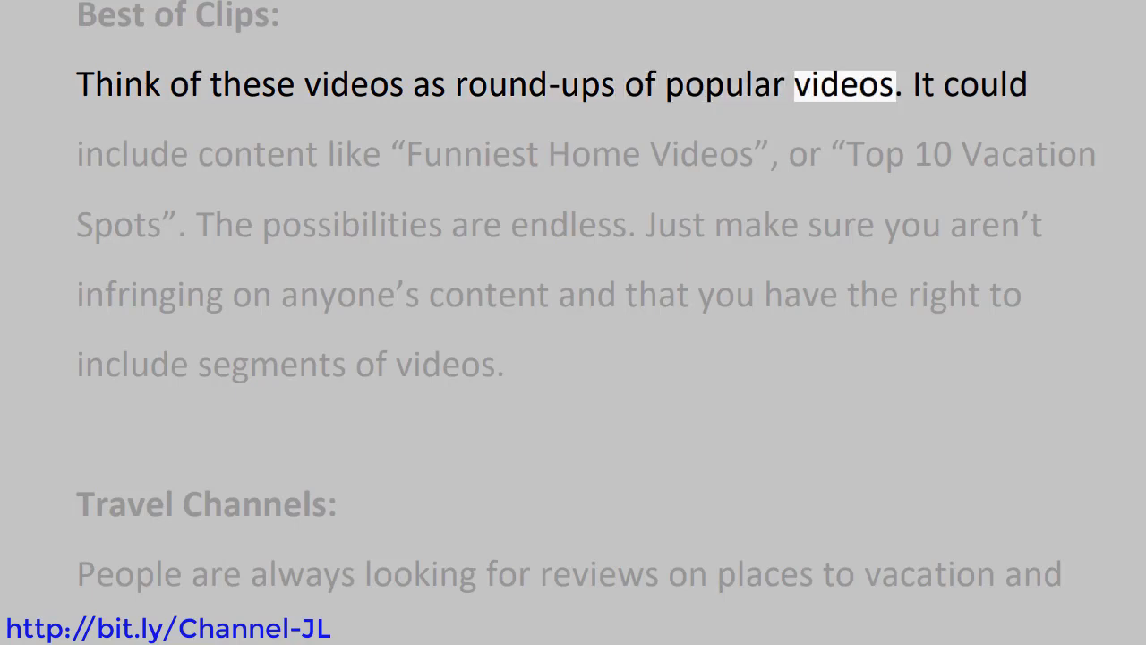
{"action": "double_click", "coordinate": [256, 154]}
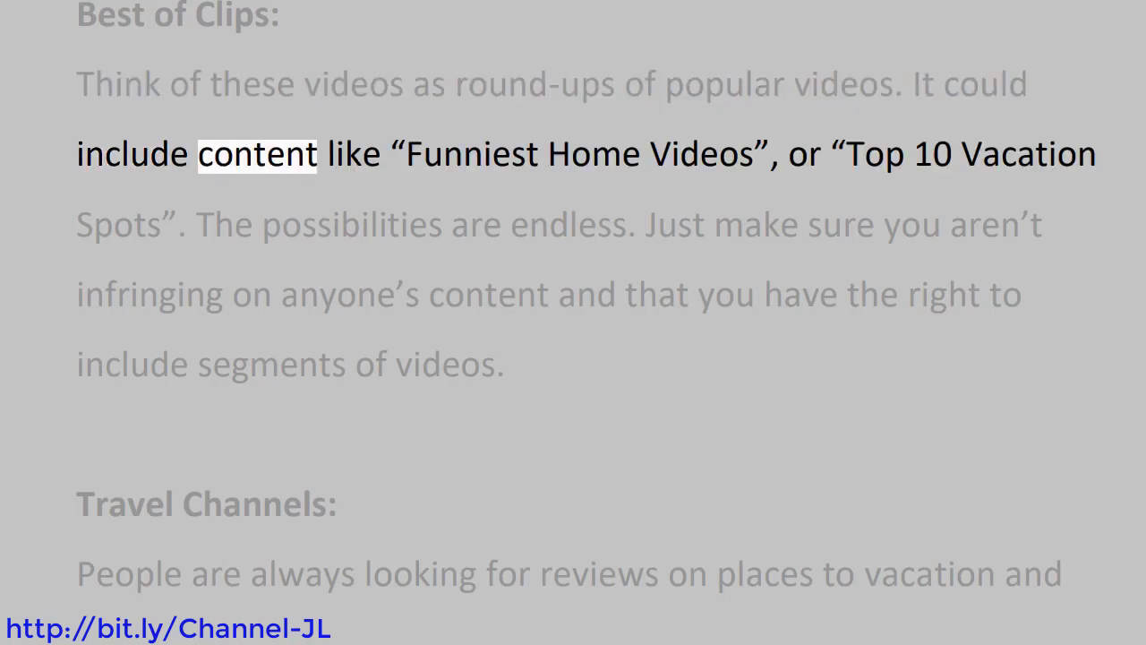
{"action": "double_click", "coordinate": [875, 154]}
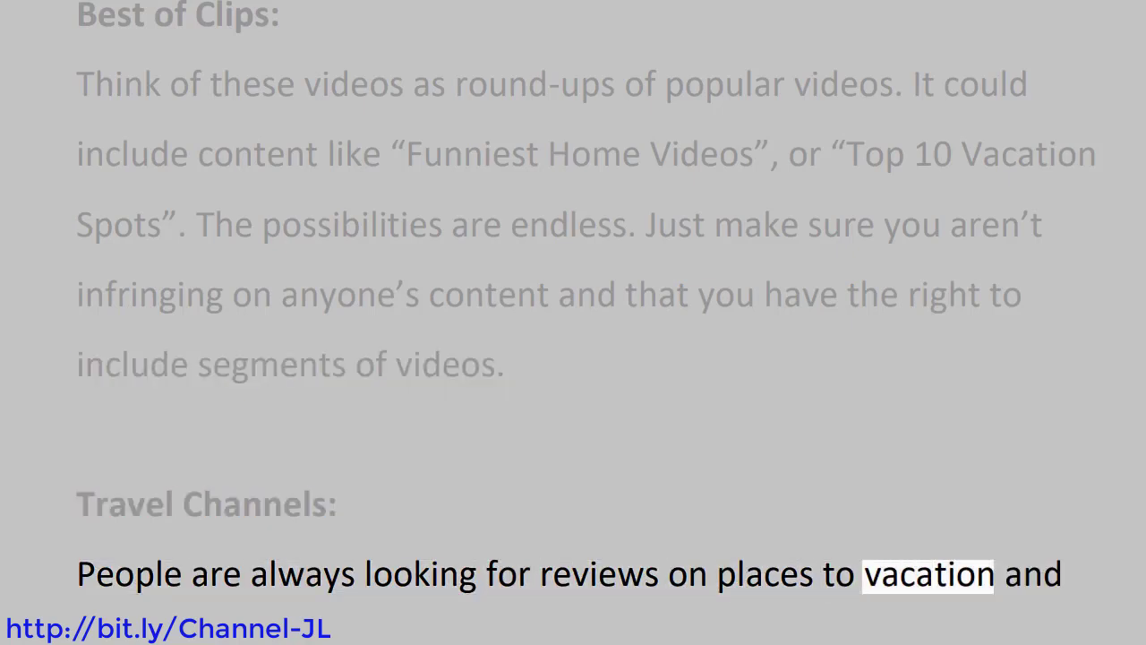
{"action": "scroll", "scroll_direction": "down", "scroll_amount": 3}
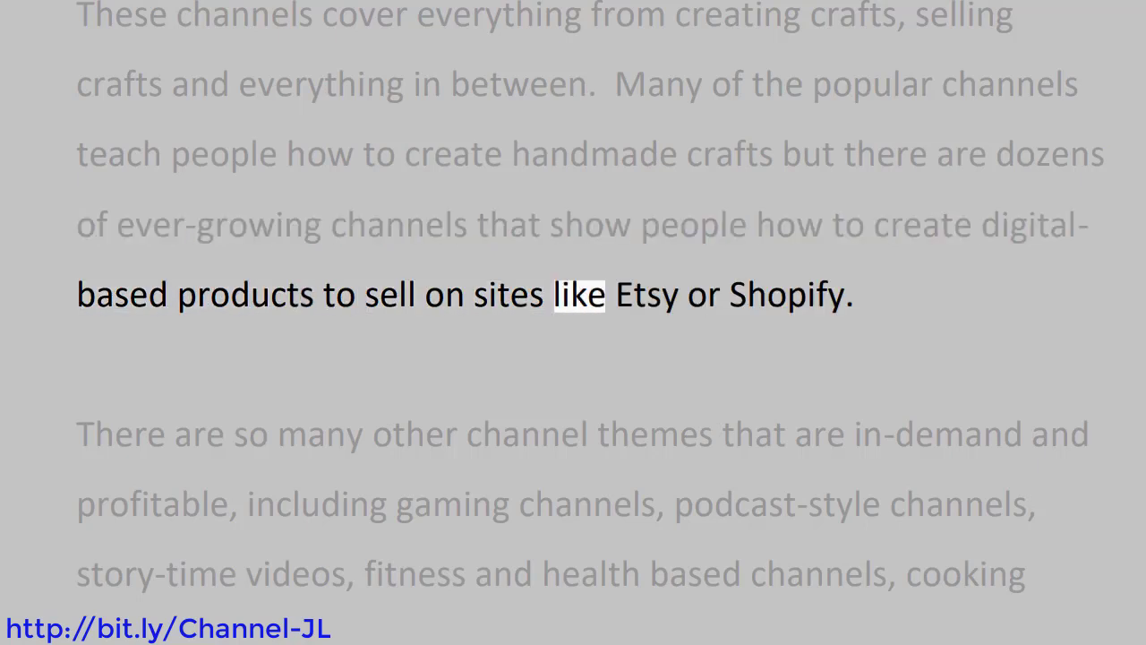
{"action": "double_click", "coordinate": [788, 294]}
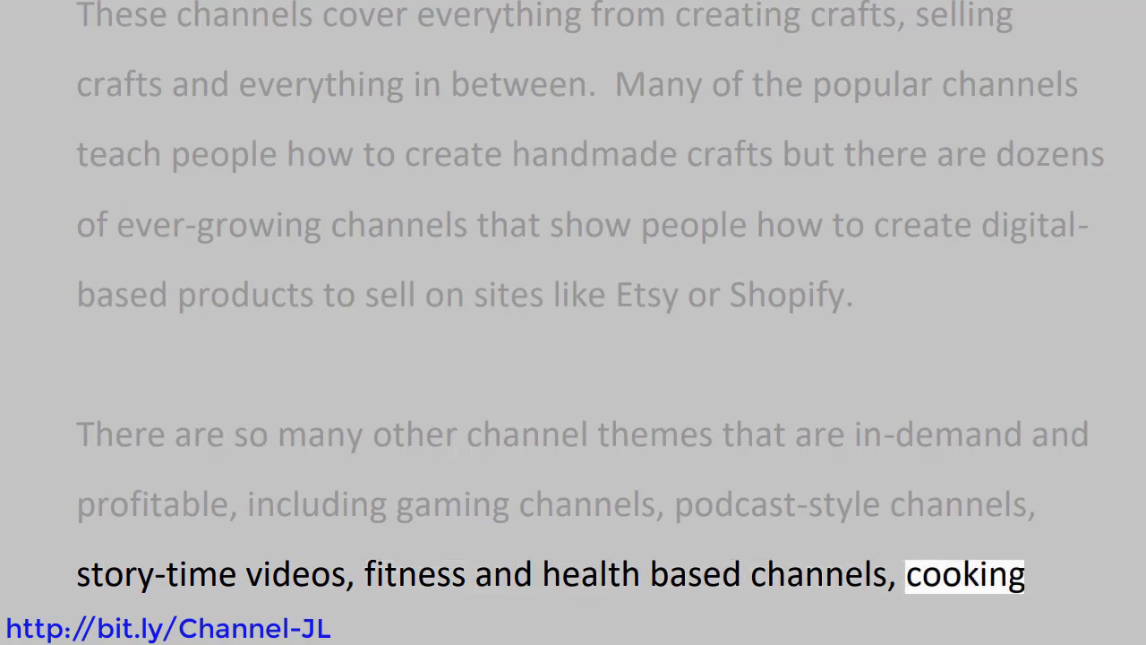
{"action": "scroll", "scroll_direction": "down", "scroll_amount": 3}
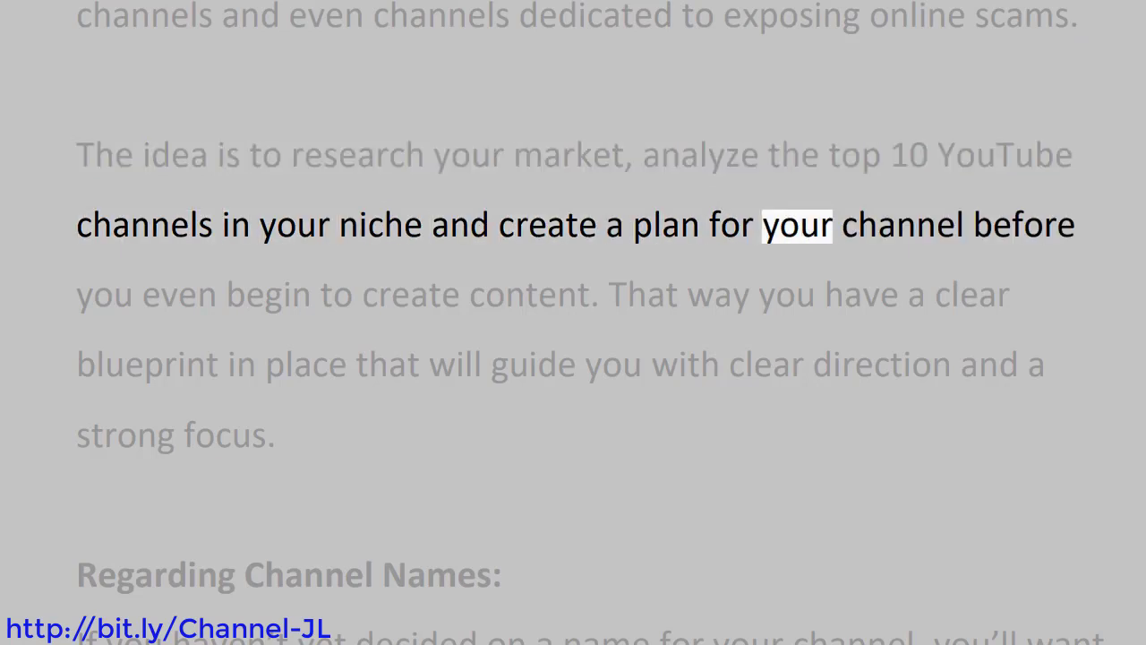
{"action": "scroll", "scroll_direction": "down", "scroll_amount": 3}
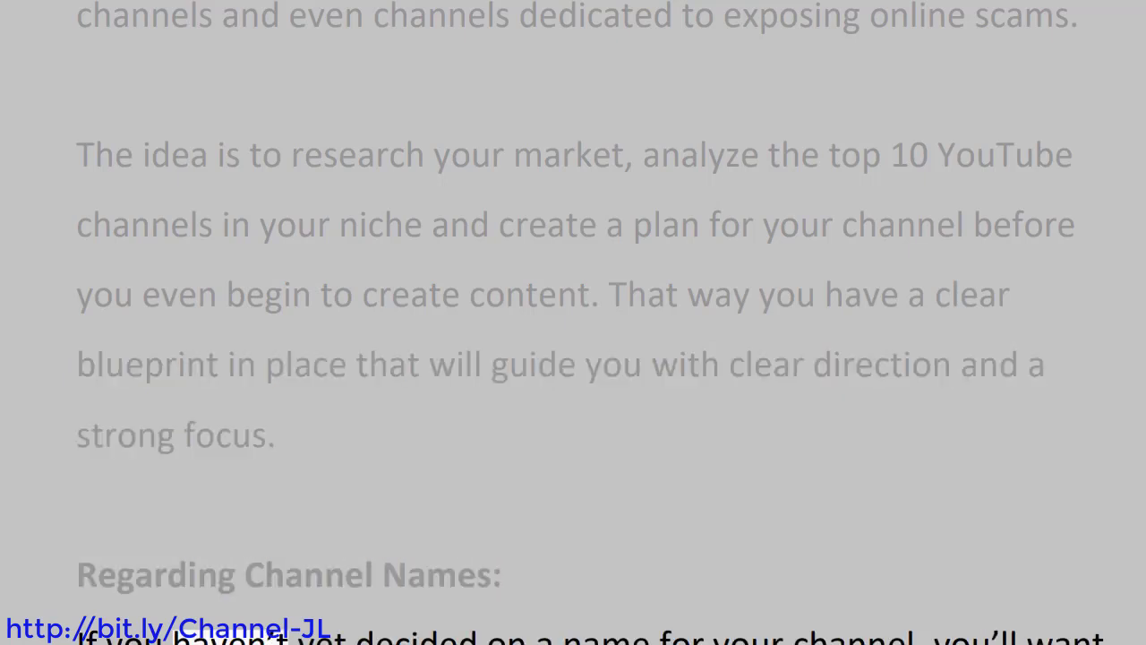
{"action": "scroll", "scroll_direction": "down", "scroll_amount": 3}
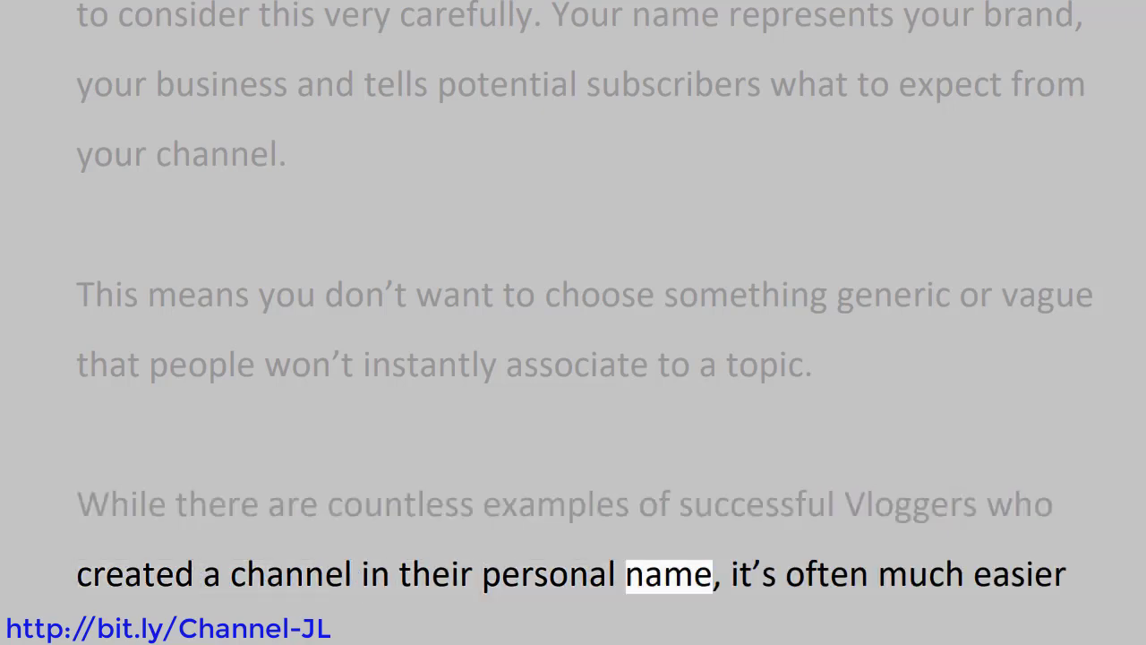
{"action": "scroll", "scroll_direction": "down", "scroll_amount": 3}
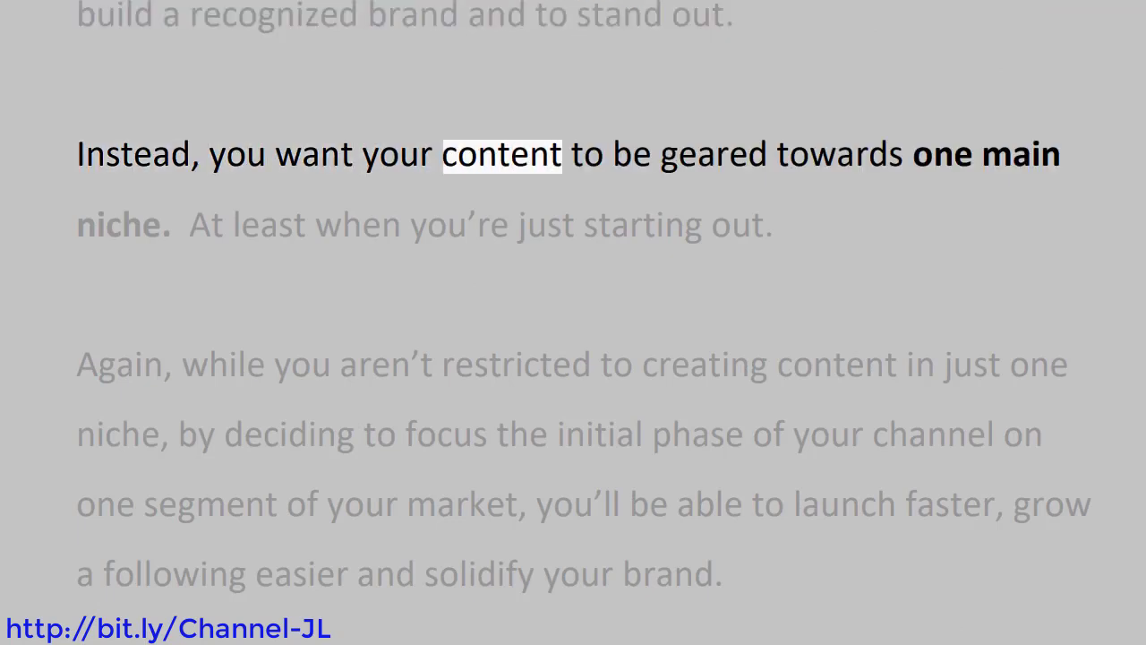
{"action": "left_click", "coordinate": [121, 224]}
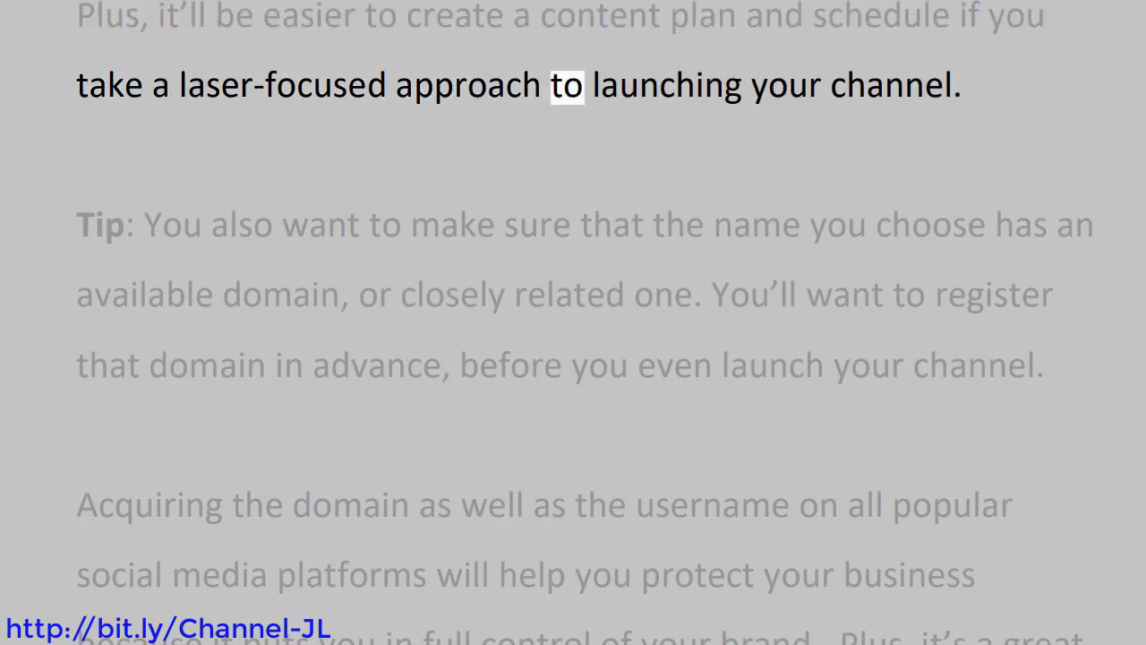
{"action": "double_click", "coordinate": [892, 86]}
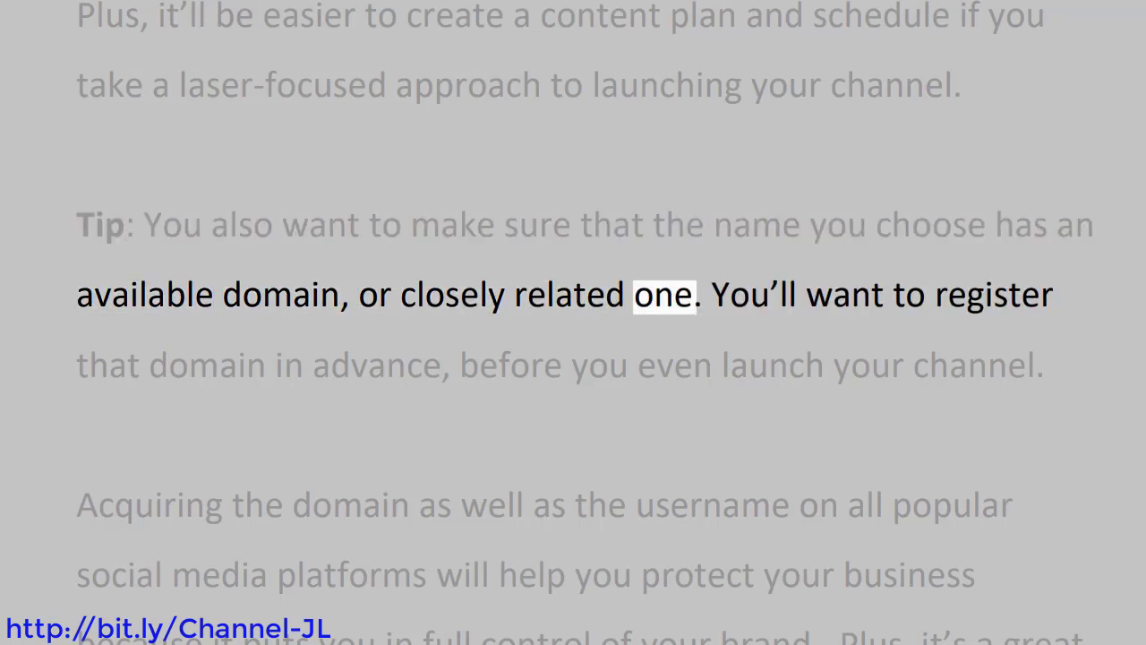
{"action": "left_click", "coordinate": [107, 365]}
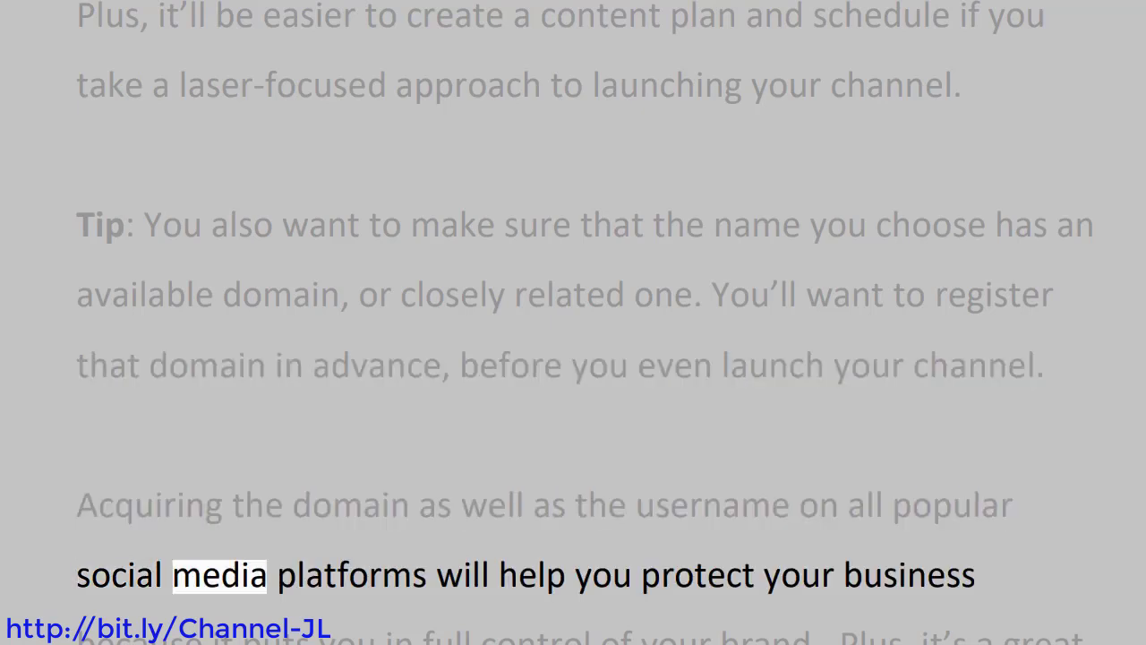
{"action": "double_click", "coordinate": [796, 573]}
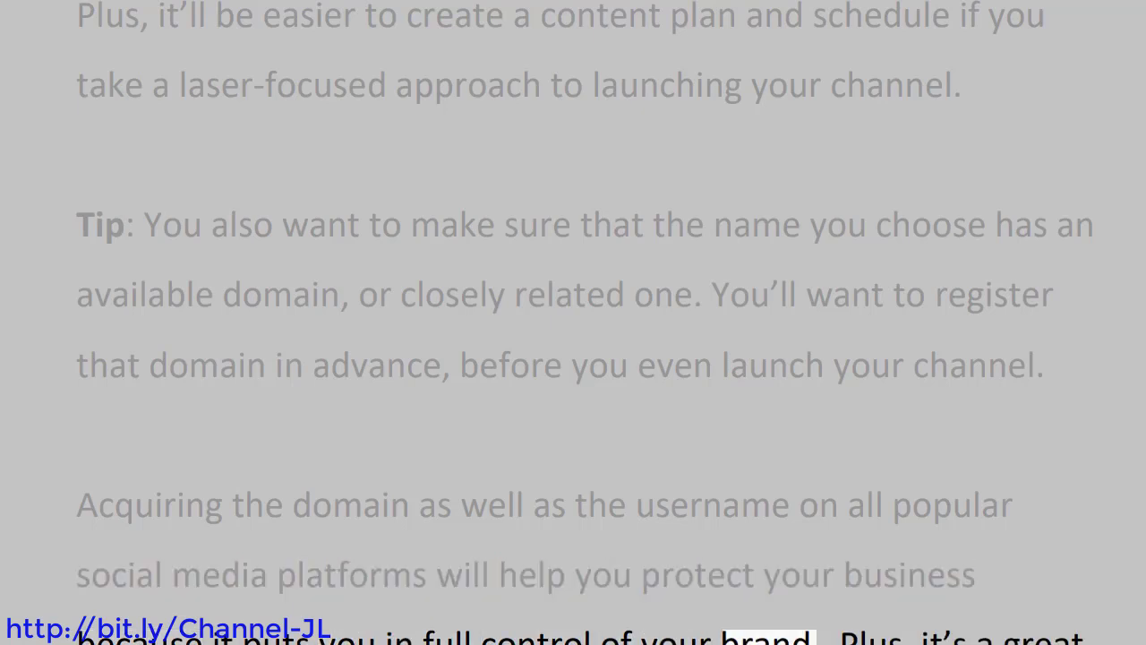
{"action": "scroll", "scroll_direction": "down", "scroll_amount": 3}
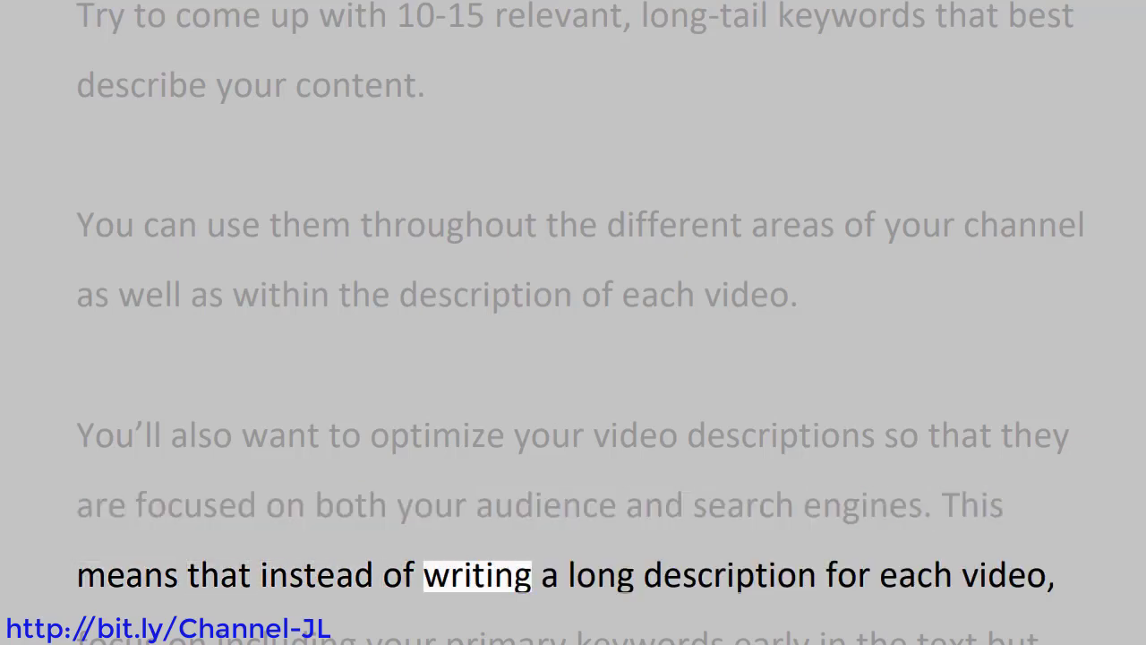
{"action": "double_click", "coordinate": [1003, 575]}
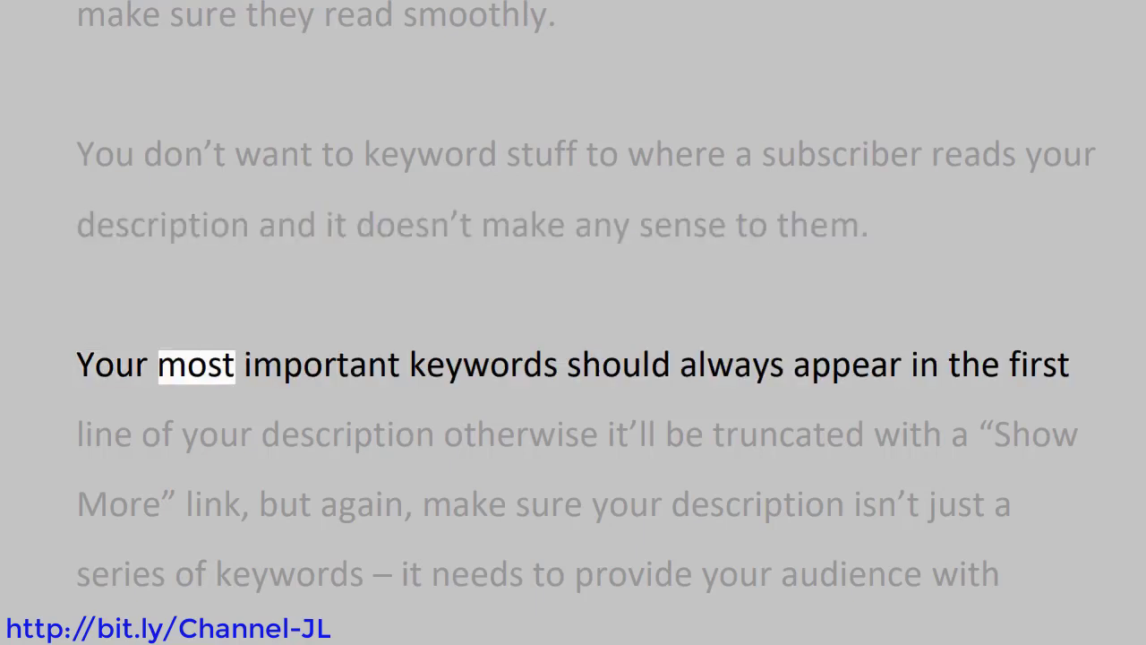
{"action": "double_click", "coordinate": [845, 366]}
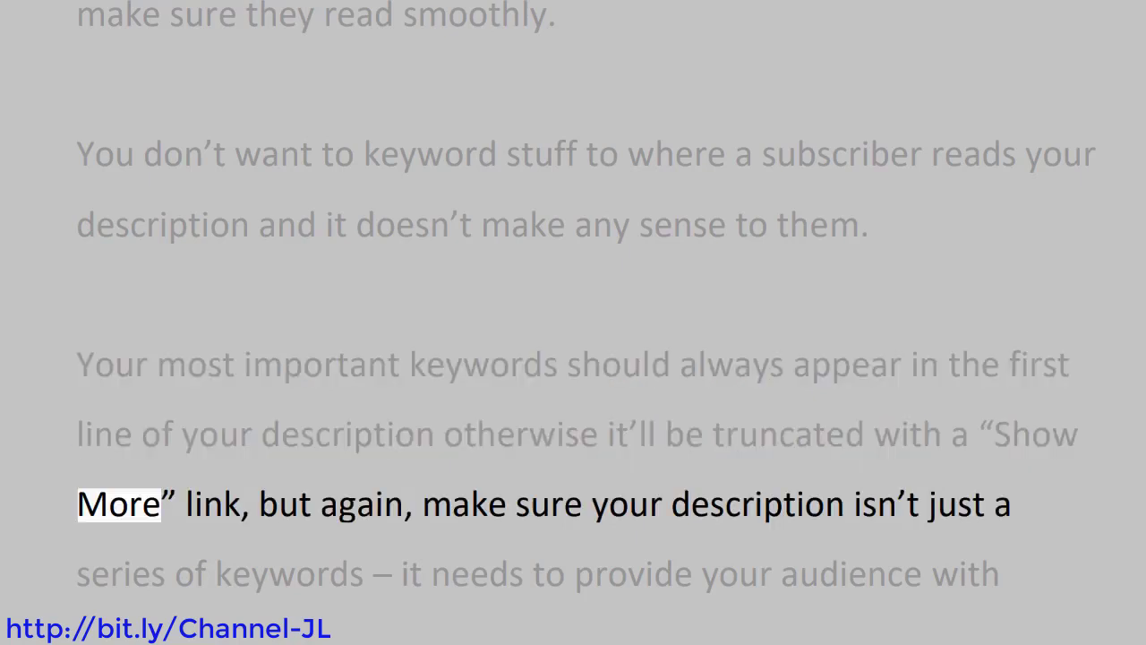
{"action": "double_click", "coordinate": [546, 503]}
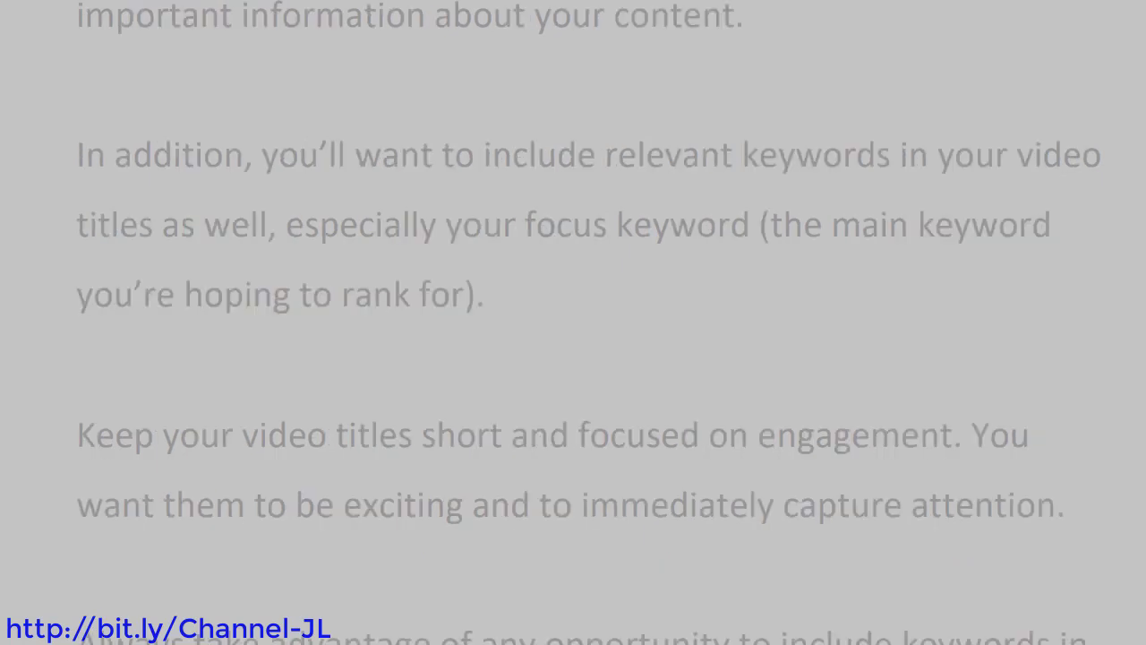
{"action": "double_click", "coordinate": [674, 16]}
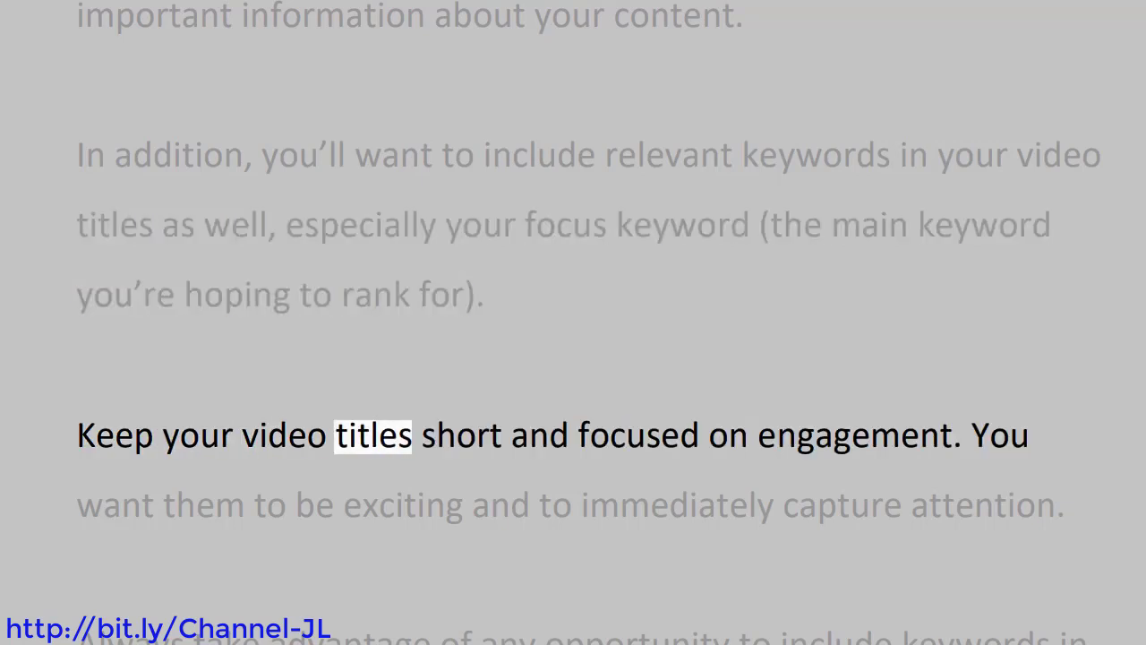
{"action": "double_click", "coordinate": [854, 435]}
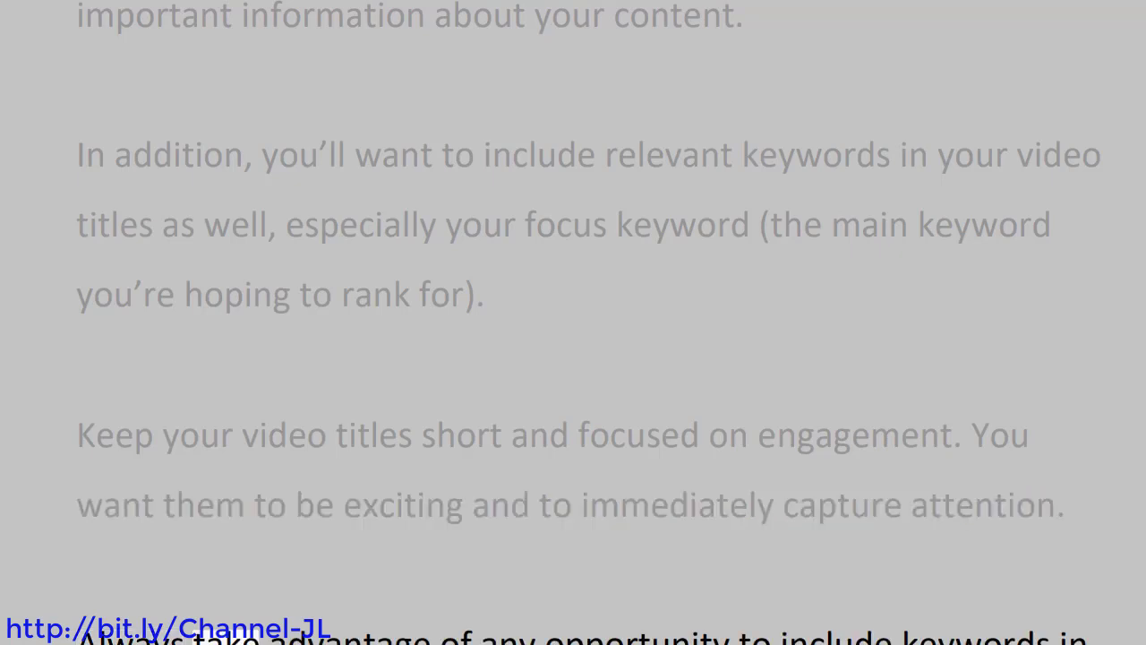
{"action": "double_click", "coordinate": [838, 637]}
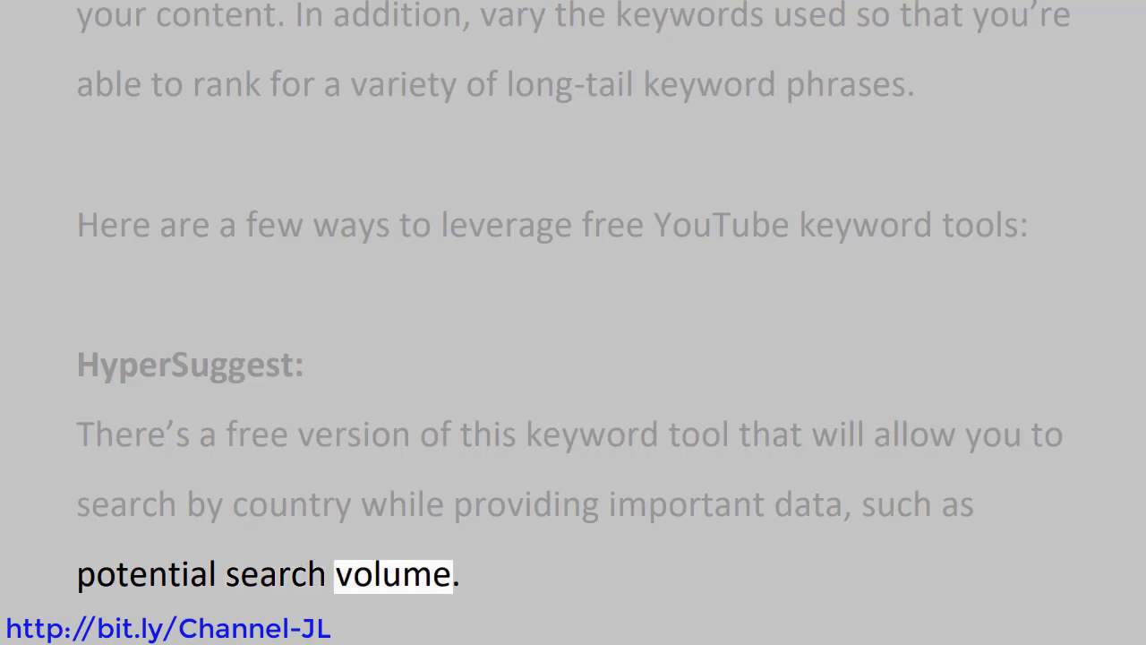
{"action": "scroll", "scroll_direction": "down", "scroll_amount": 3}
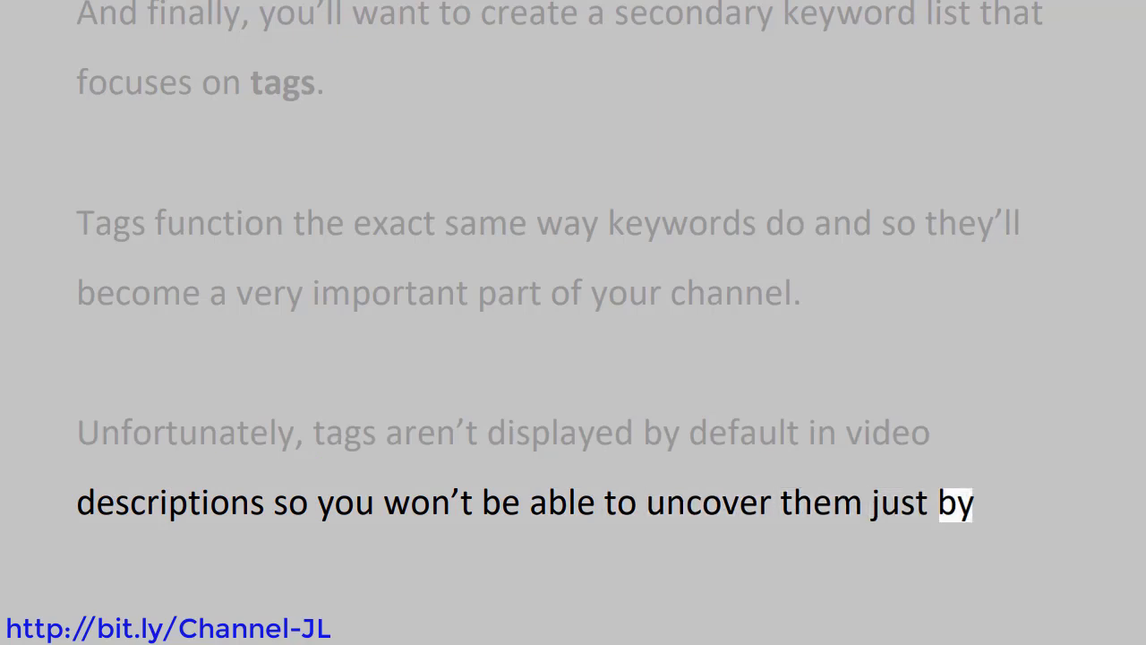
{"action": "scroll", "scroll_direction": "down", "scroll_amount": 3}
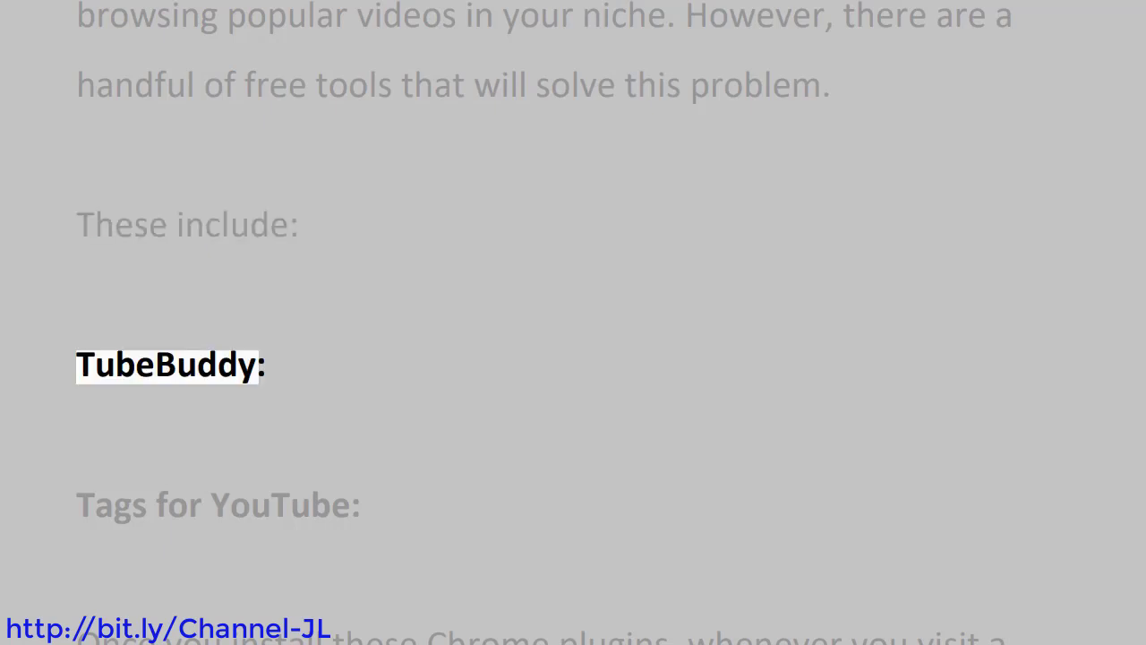
{"action": "scroll", "scroll_direction": "down", "scroll_amount": 3}
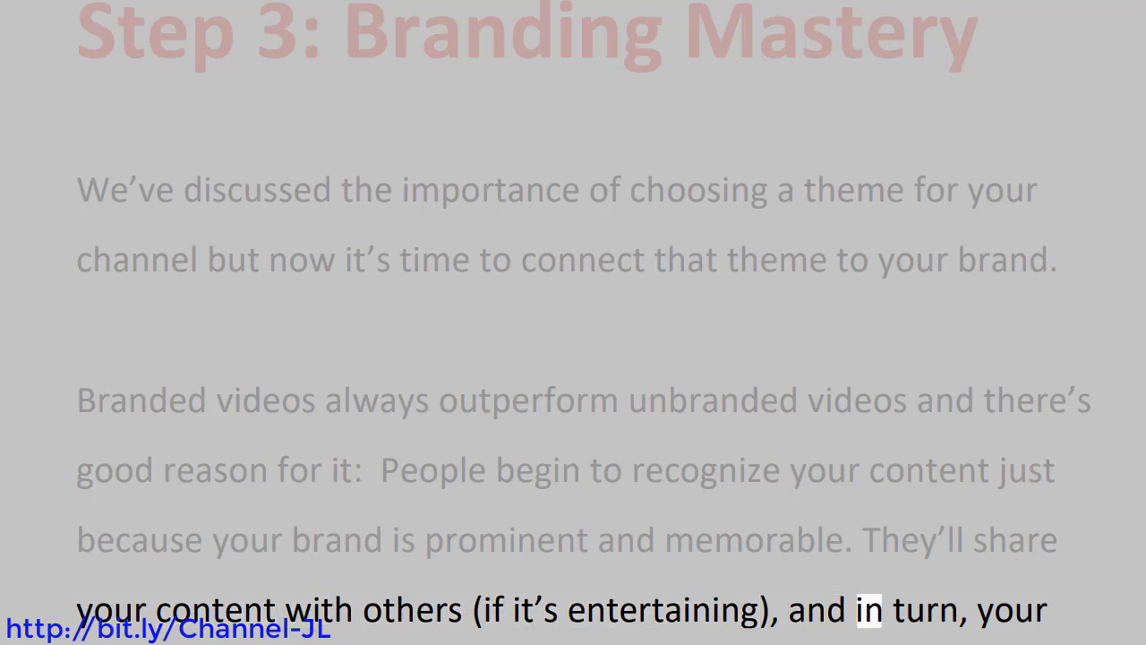
{"action": "scroll", "scroll_direction": "down", "scroll_amount": 3}
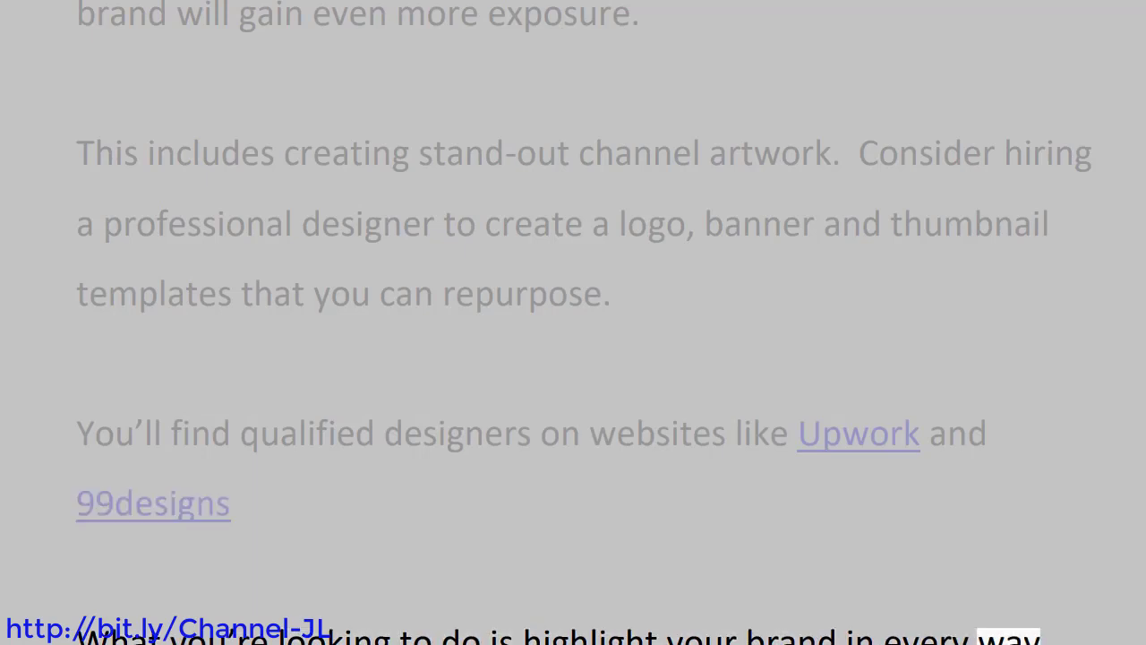
{"action": "scroll", "scroll_direction": "down", "scroll_amount": 3}
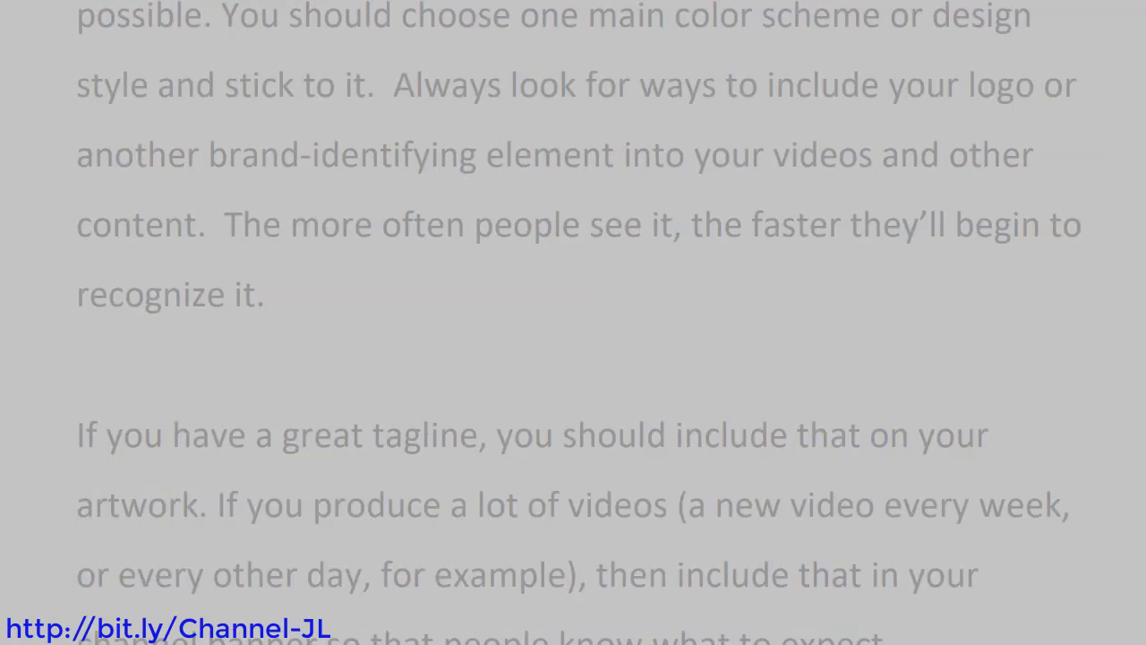
{"action": "double_click", "coordinate": [820, 14]}
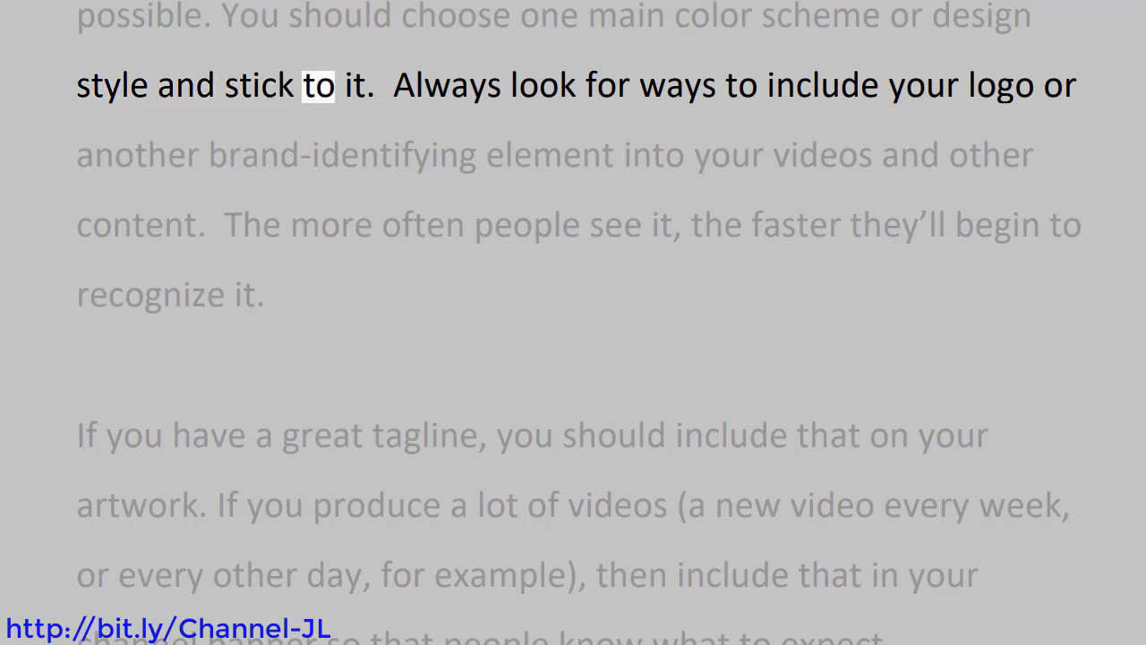
{"action": "double_click", "coordinate": [678, 86]}
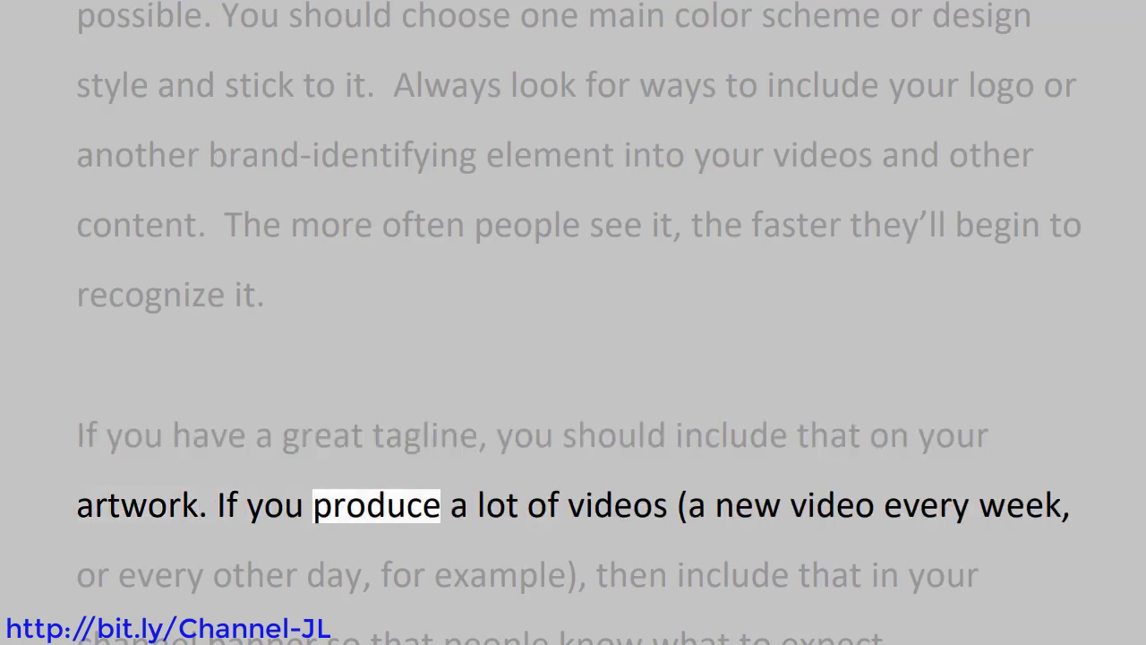
{"action": "double_click", "coordinate": [831, 505]}
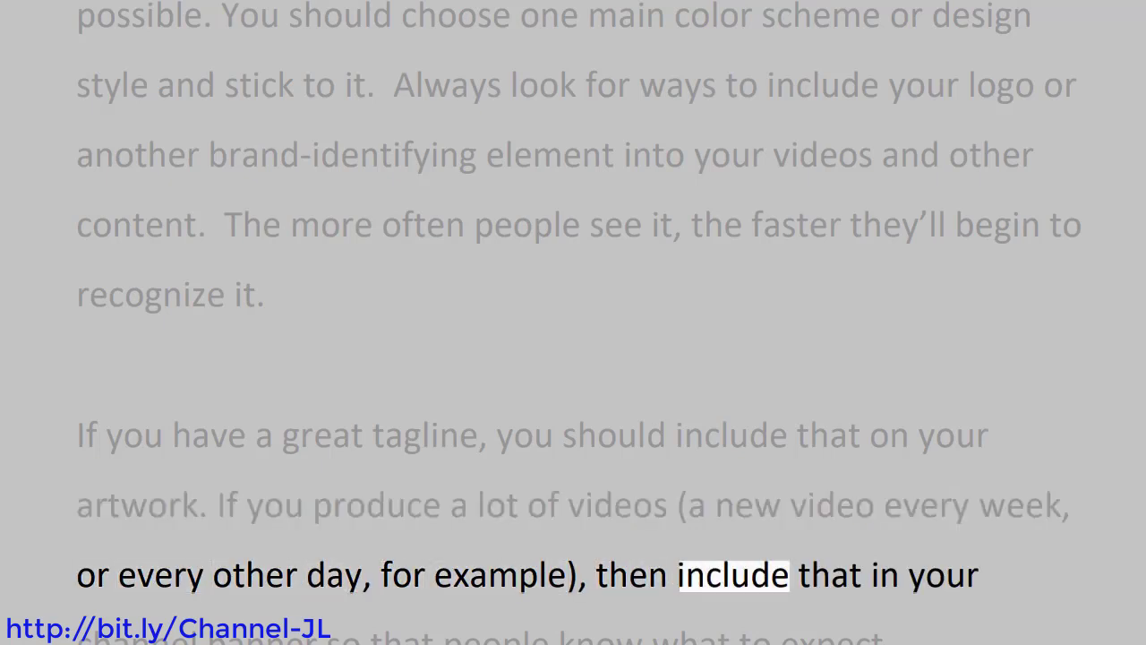
{"action": "scroll", "scroll_direction": "down", "scroll_amount": 3}
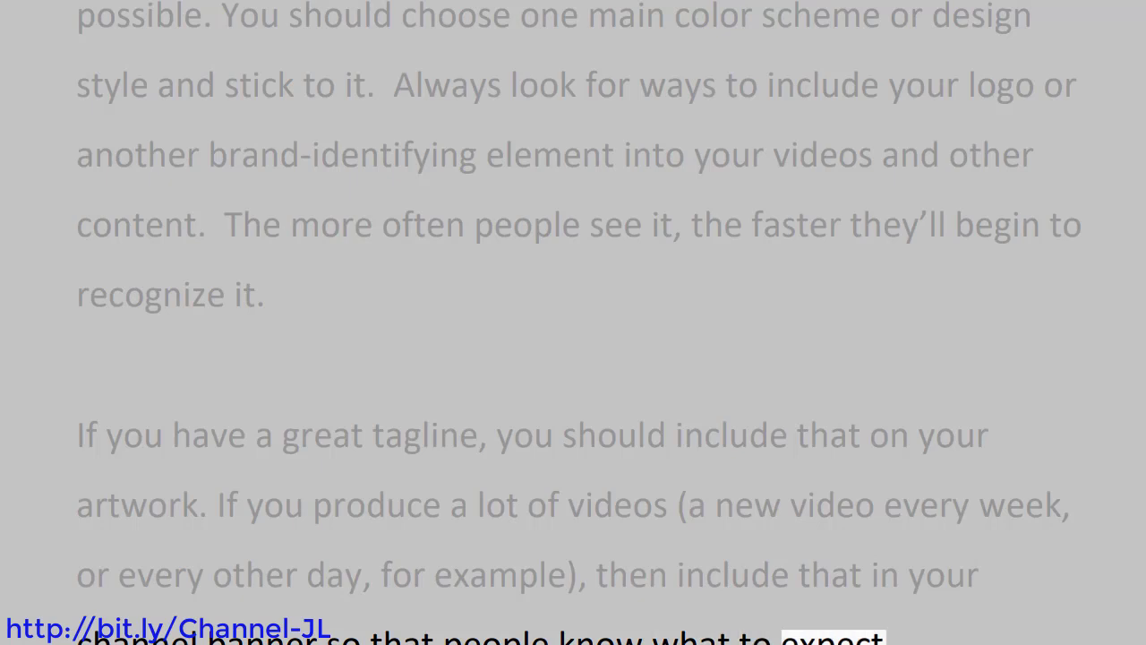
{"action": "scroll", "scroll_direction": "down", "scroll_amount": 3}
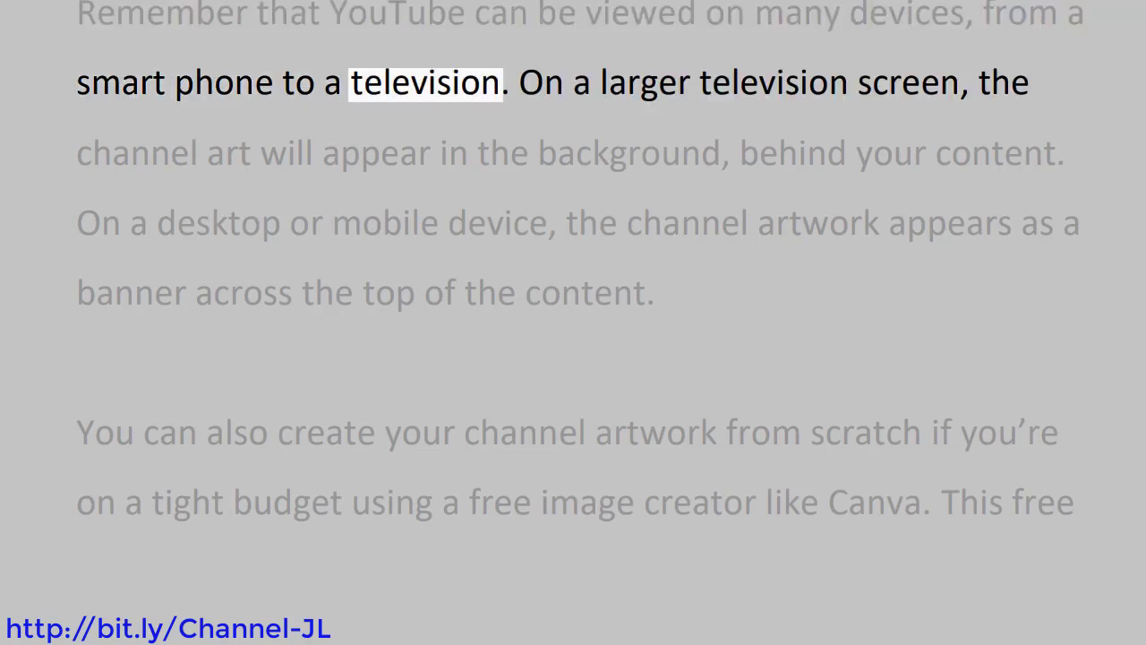
{"action": "double_click", "coordinate": [908, 82]}
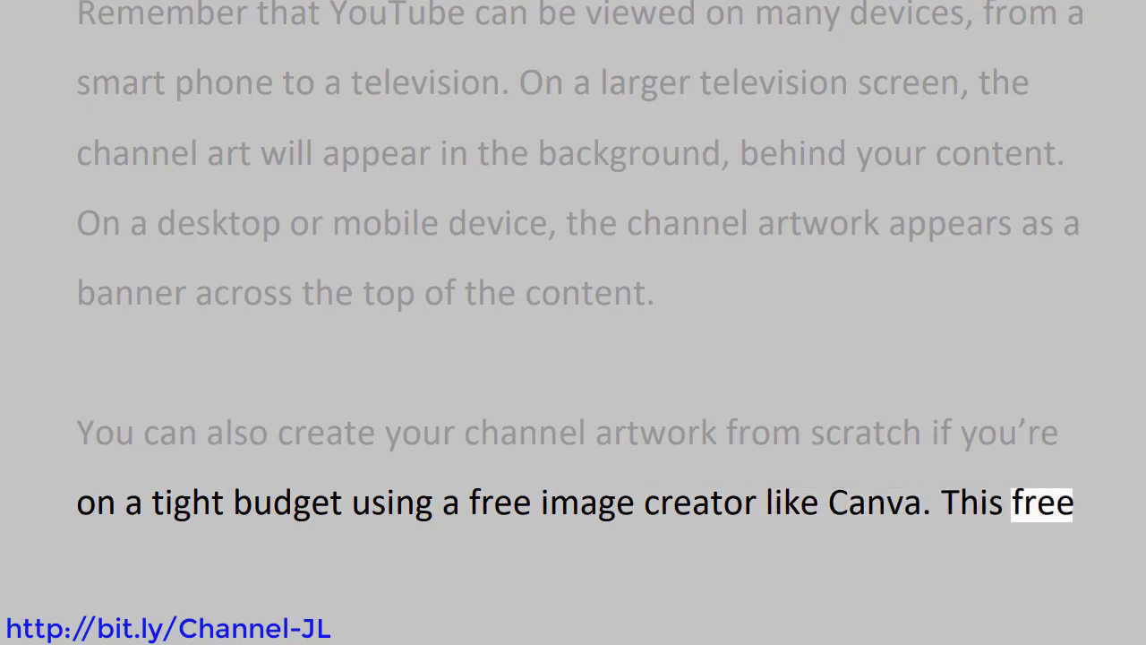
{"action": "scroll", "scroll_direction": "down", "scroll_amount": 3}
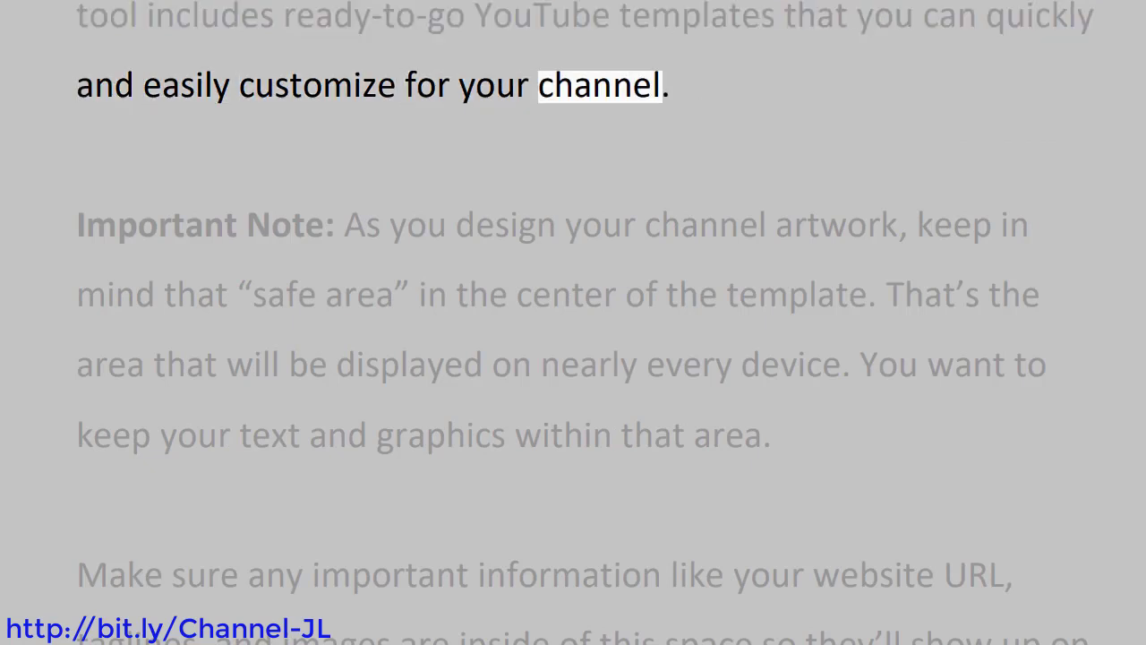
{"action": "double_click", "coordinate": [287, 224]}
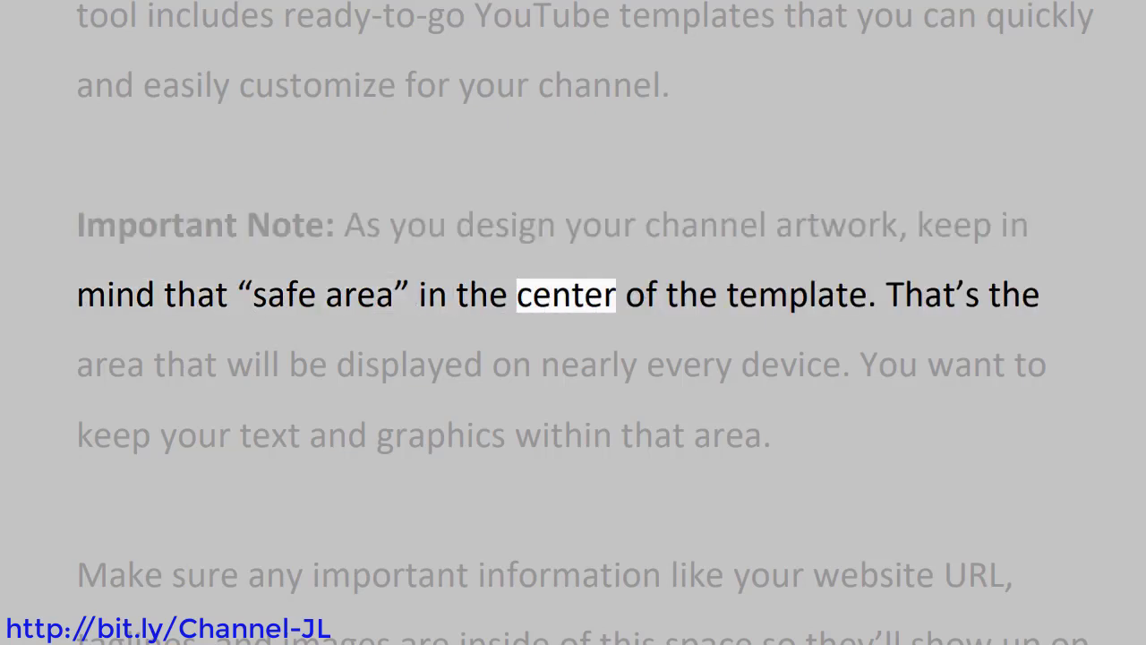
{"action": "double_click", "coordinate": [929, 294]}
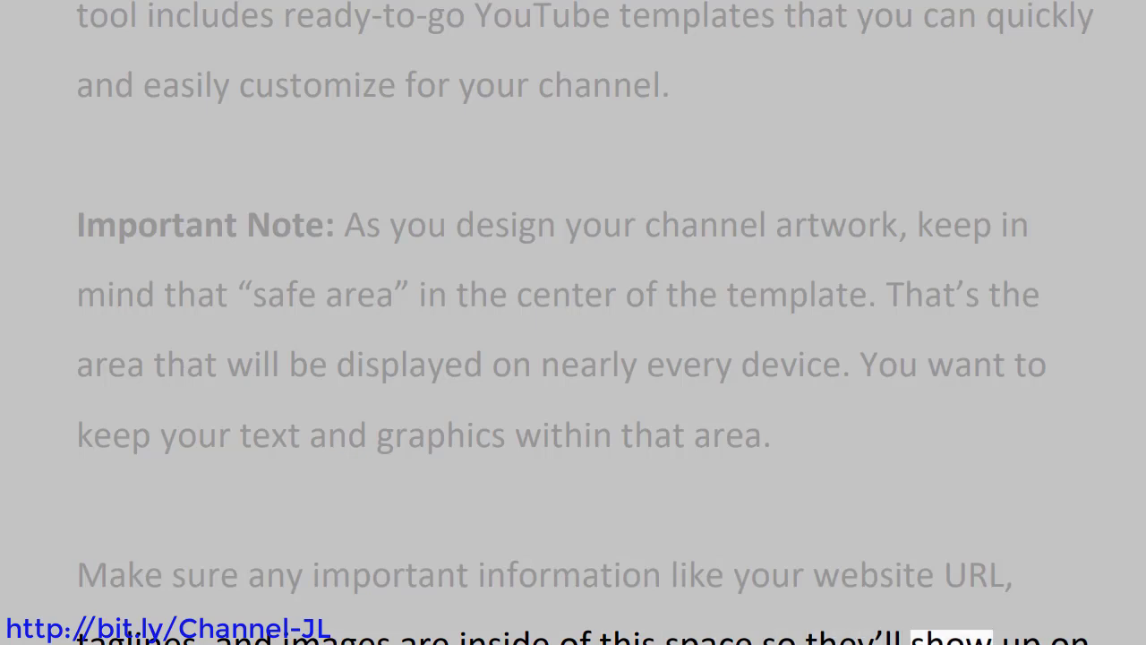
{"action": "scroll", "scroll_direction": "down", "scroll_amount": 3}
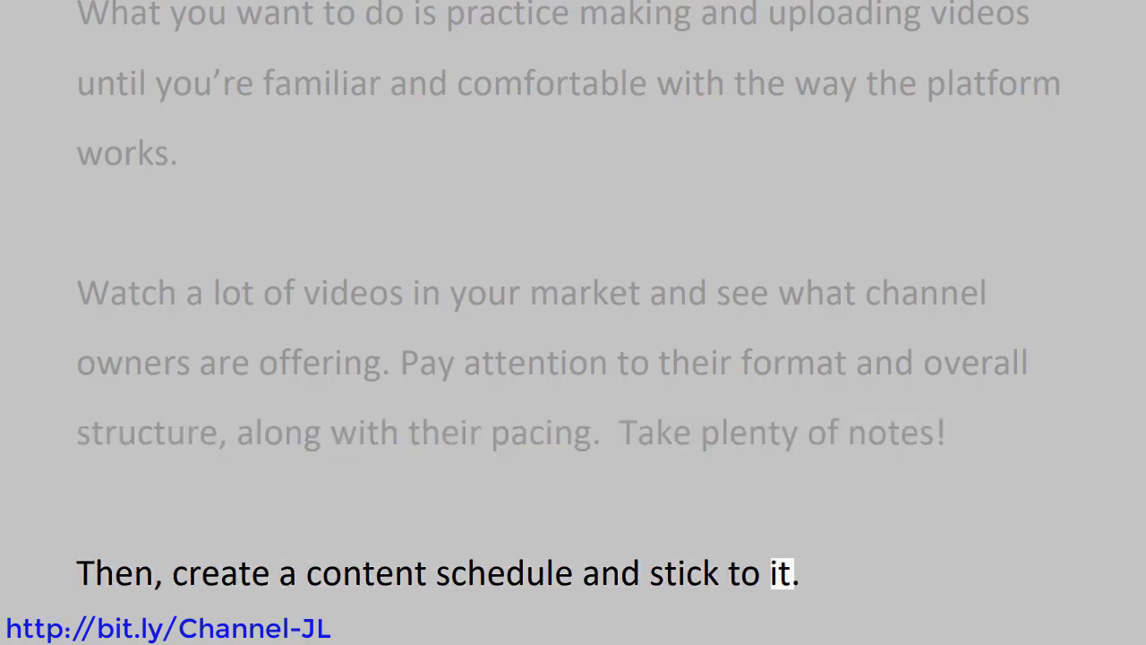
{"action": "scroll", "scroll_direction": "down", "scroll_amount": 3}
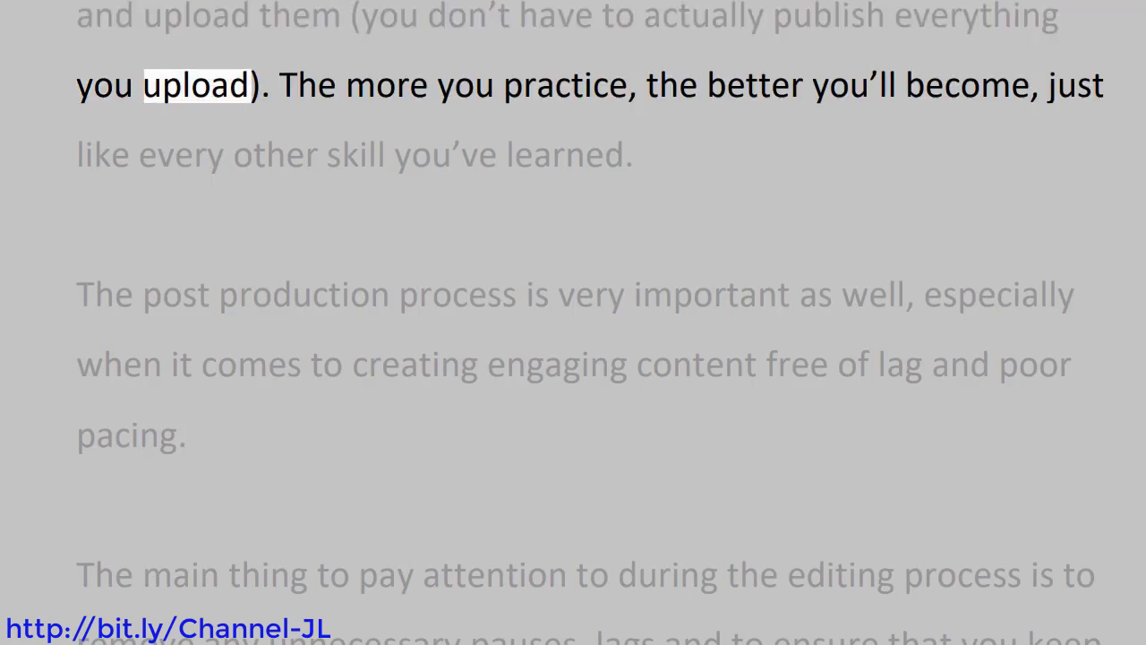
{"action": "double_click", "coordinate": [566, 86]}
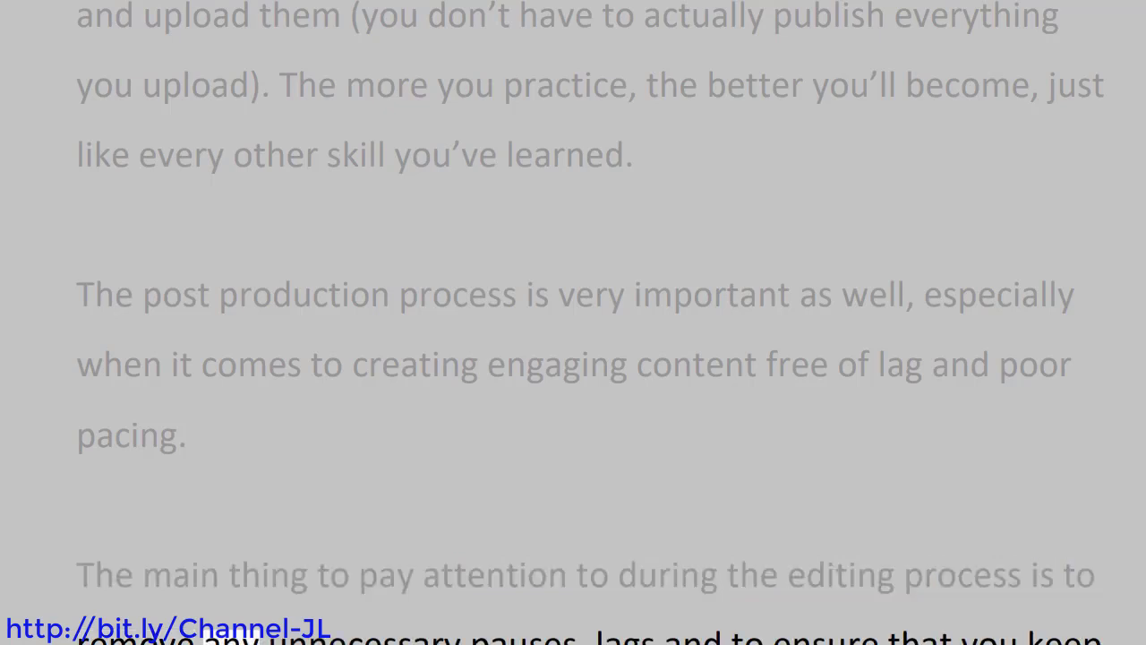
{"action": "double_click", "coordinate": [625, 636]}
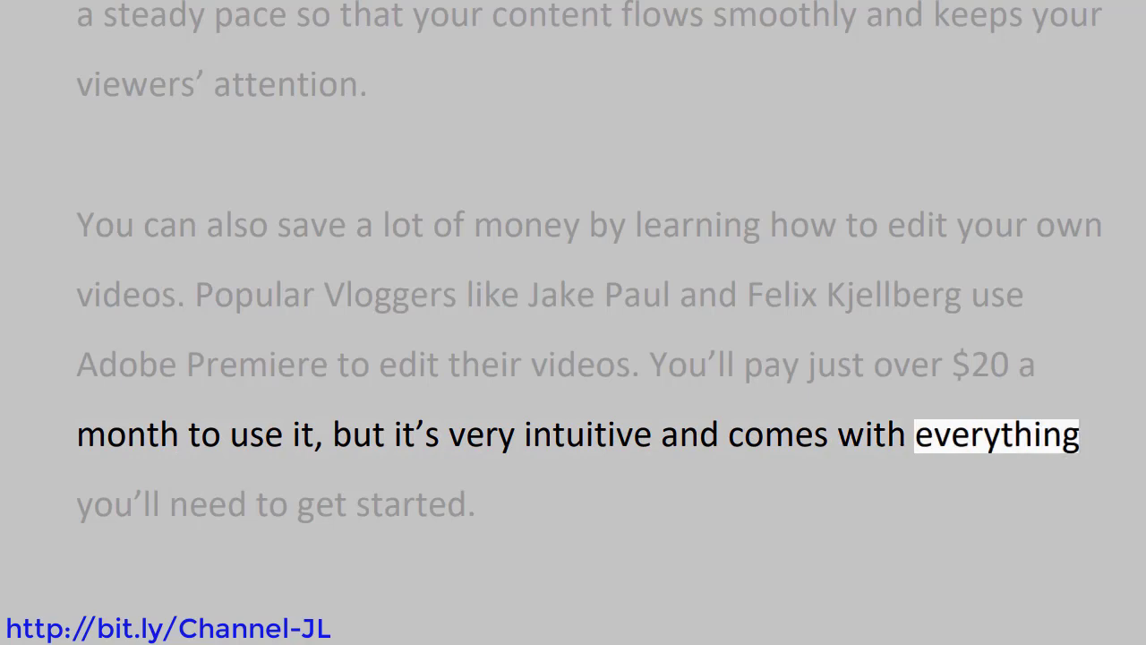
{"action": "scroll", "scroll_direction": "down", "scroll_amount": 3}
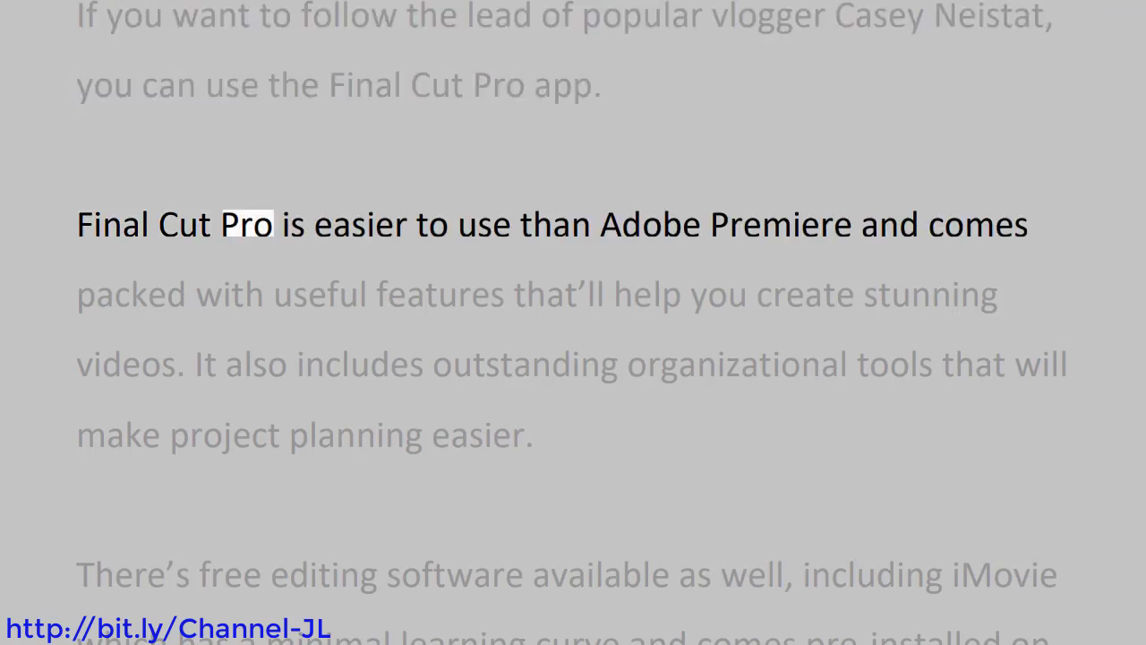
{"action": "double_click", "coordinate": [779, 224]}
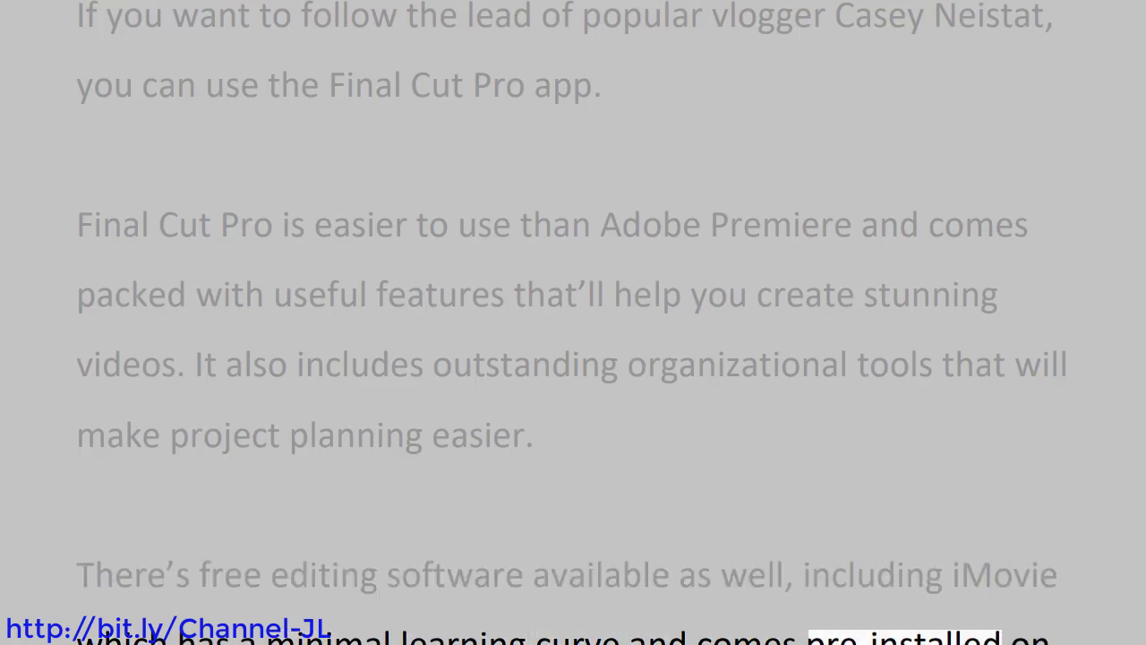
{"action": "scroll", "scroll_direction": "down", "scroll_amount": 3}
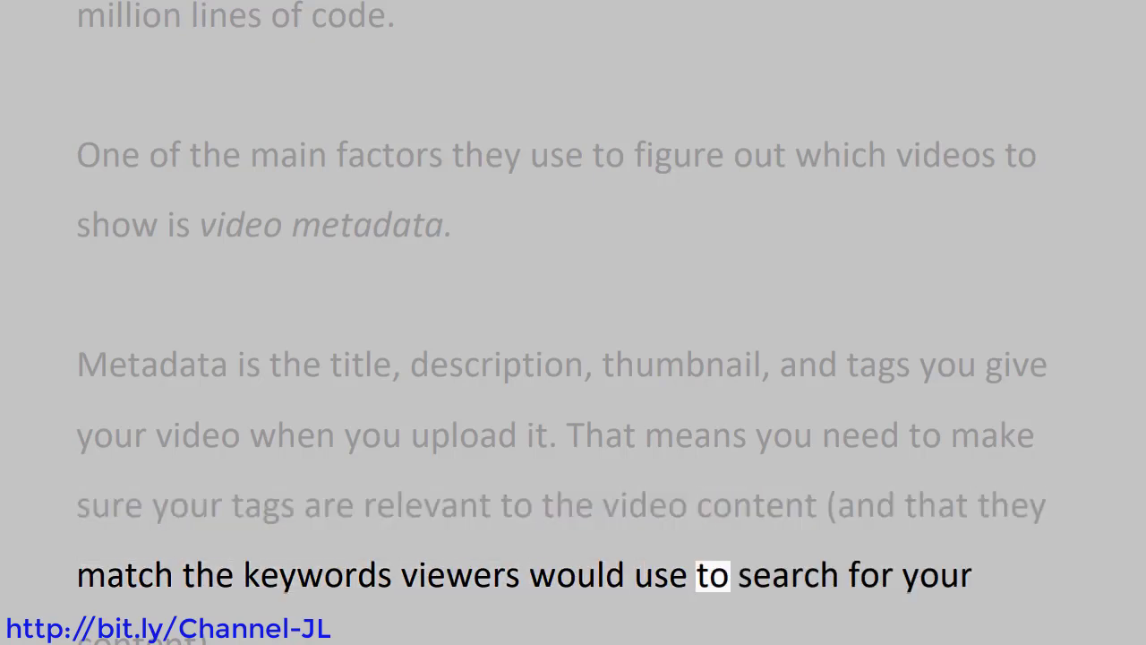
{"action": "scroll", "scroll_direction": "down", "scroll_amount": 3}
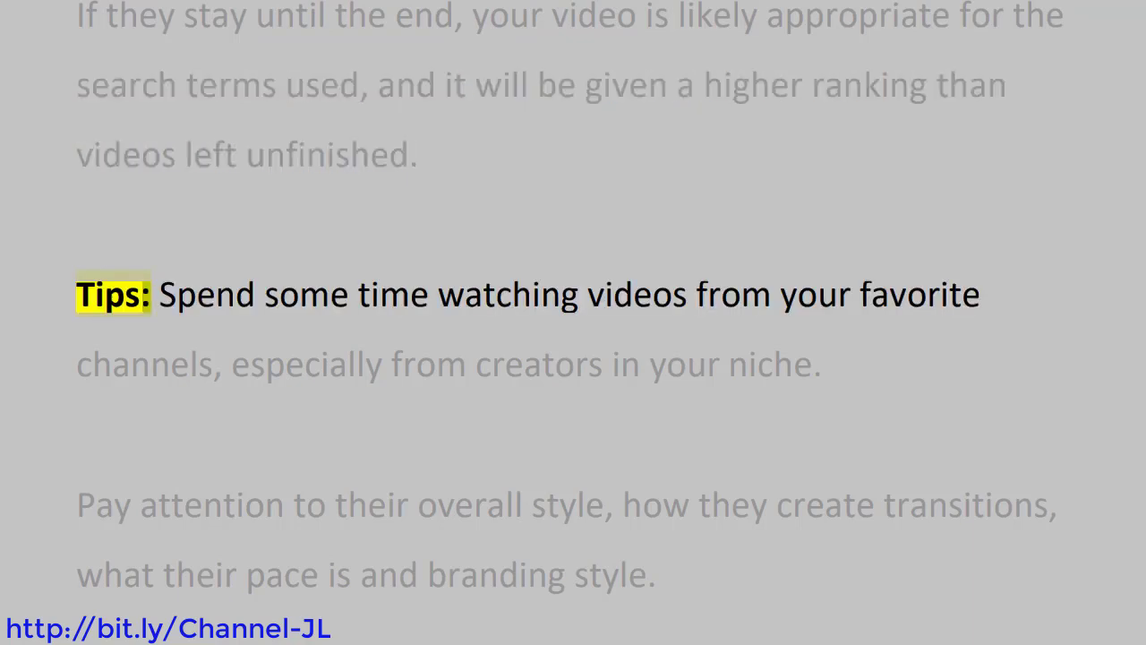
{"action": "double_click", "coordinate": [636, 294]}
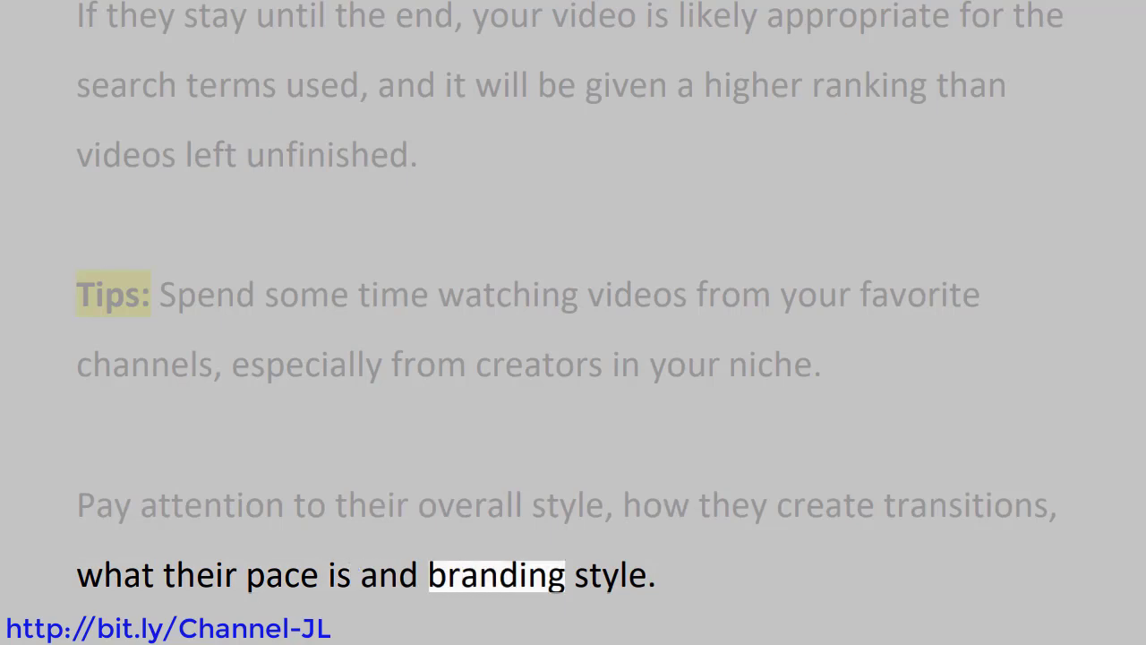
{"action": "double_click", "coordinate": [612, 573]}
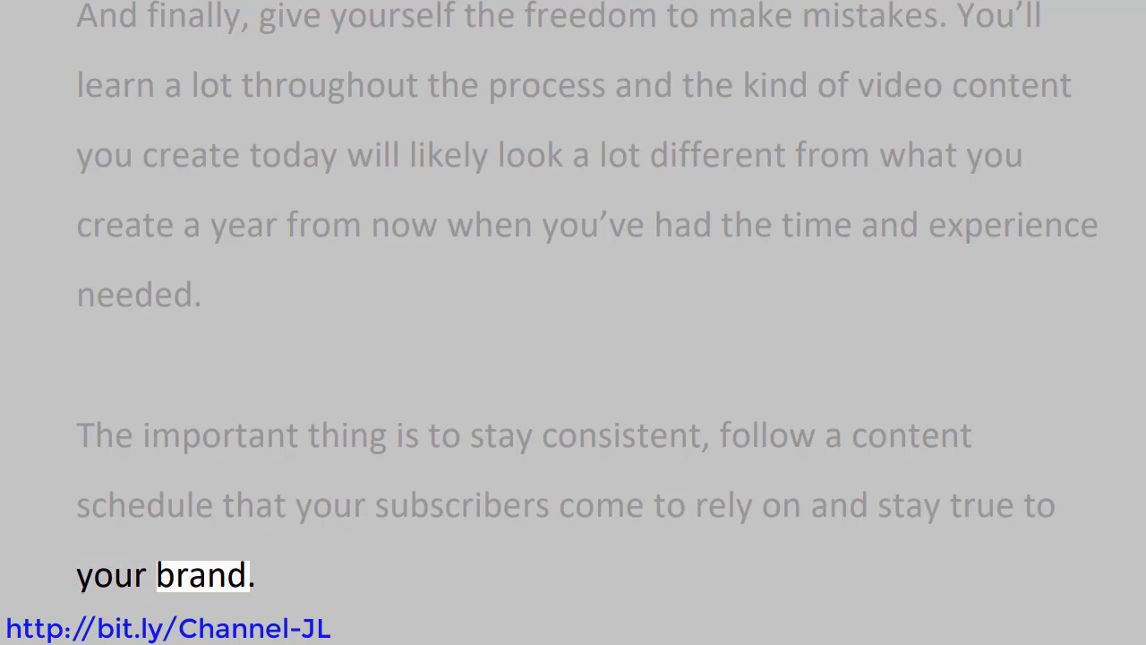
{"action": "scroll", "scroll_direction": "down", "scroll_amount": 3}
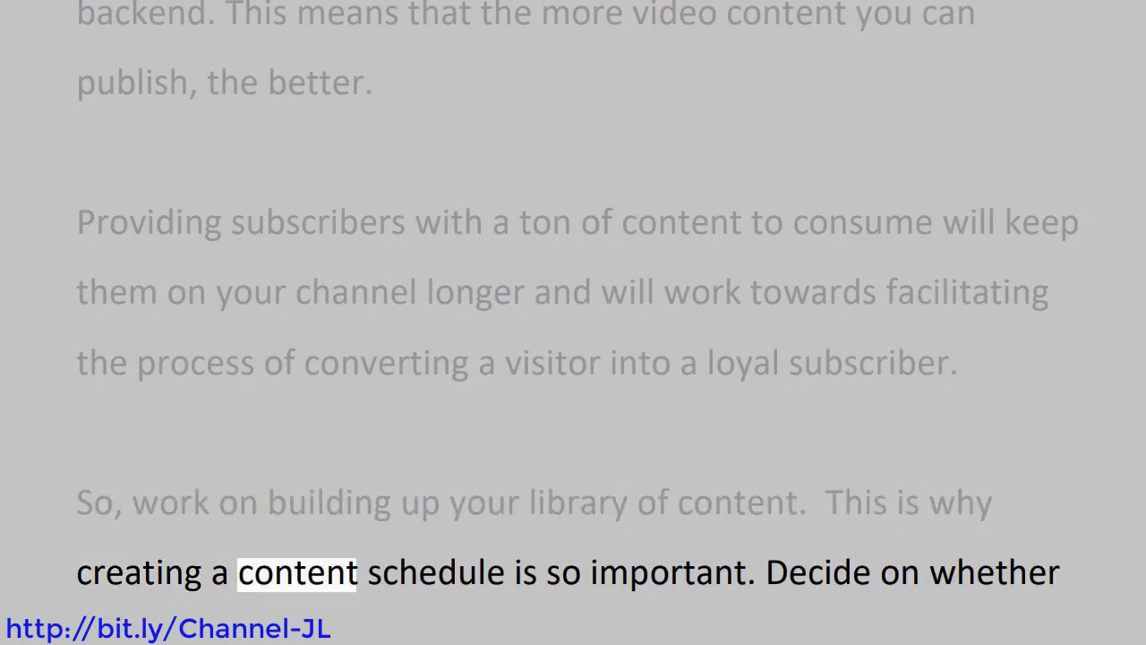
{"action": "double_click", "coordinate": [666, 573]}
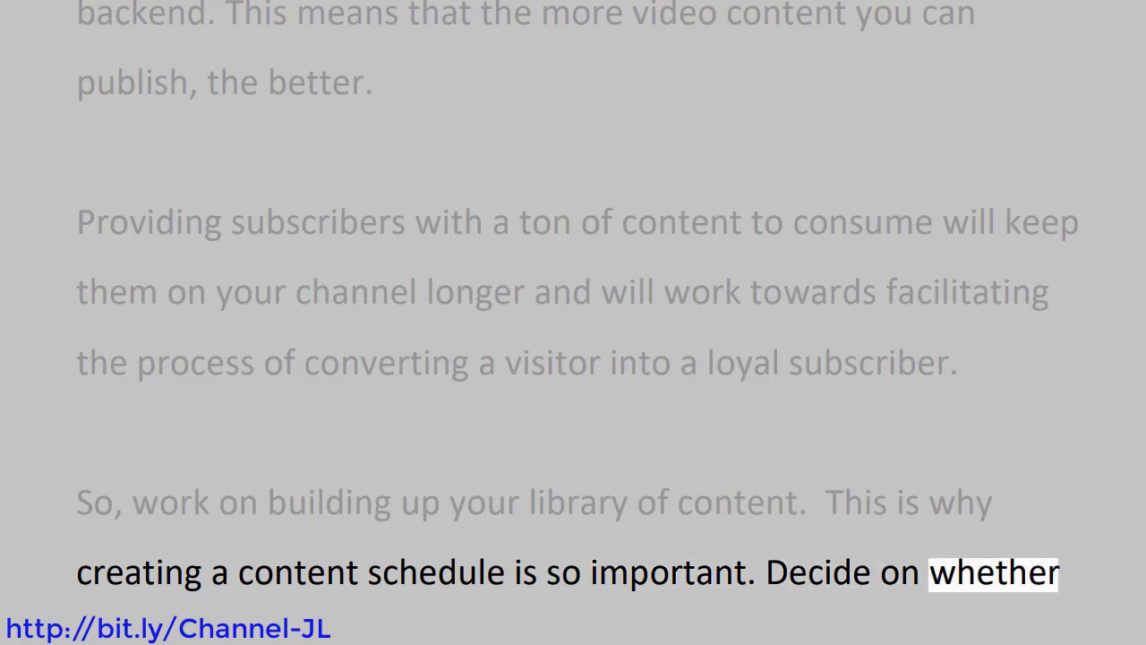
{"action": "scroll", "scroll_direction": "down", "scroll_amount": 3}
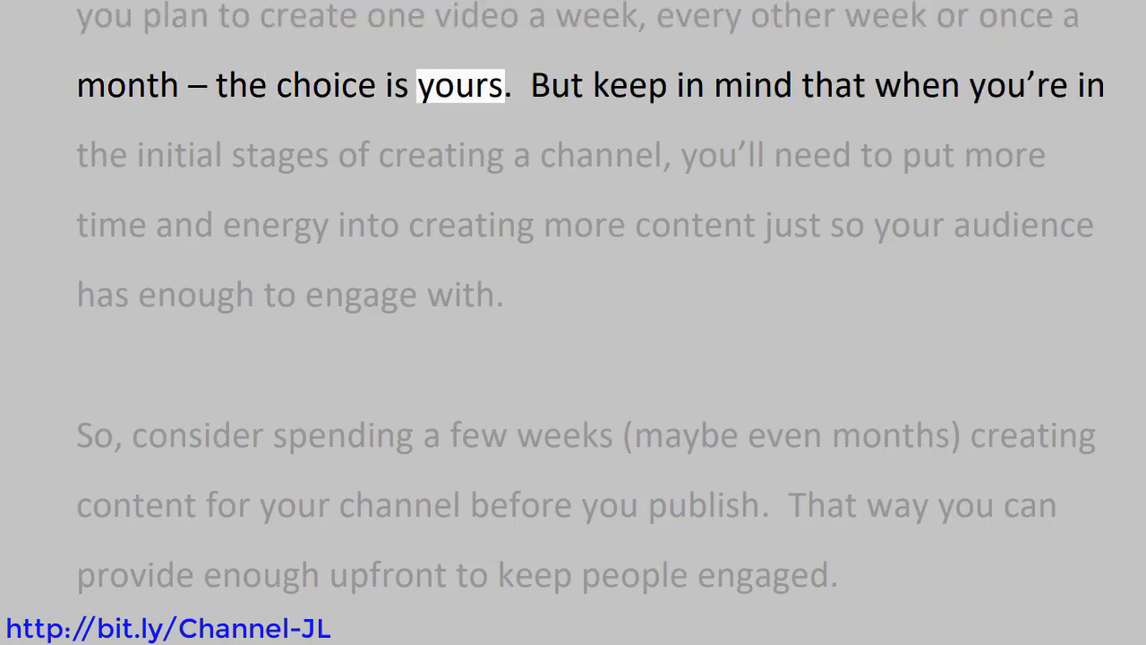
{"action": "double_click", "coordinate": [752, 86]}
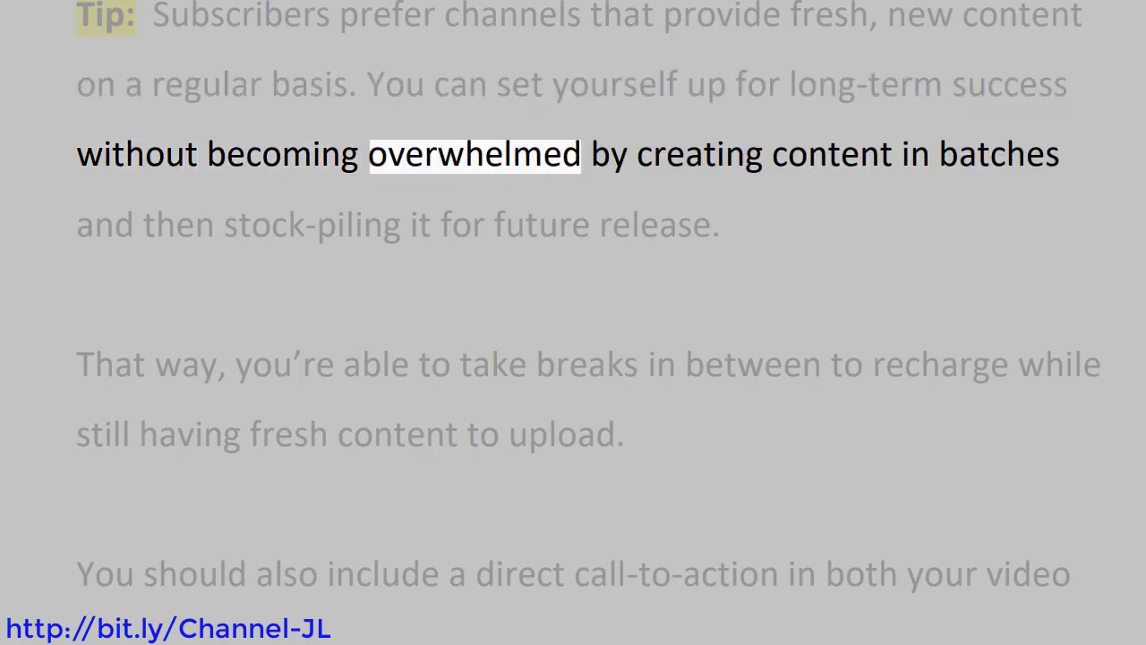
{"action": "left_click", "coordinate": [1000, 155]}
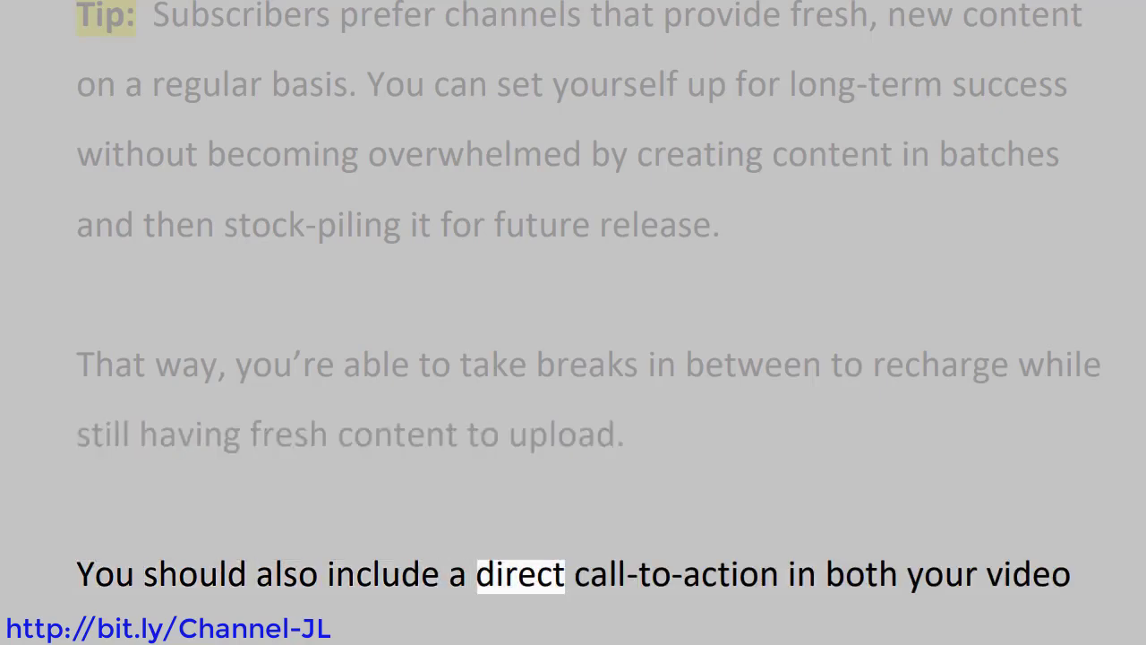
{"action": "double_click", "coordinate": [1027, 573]}
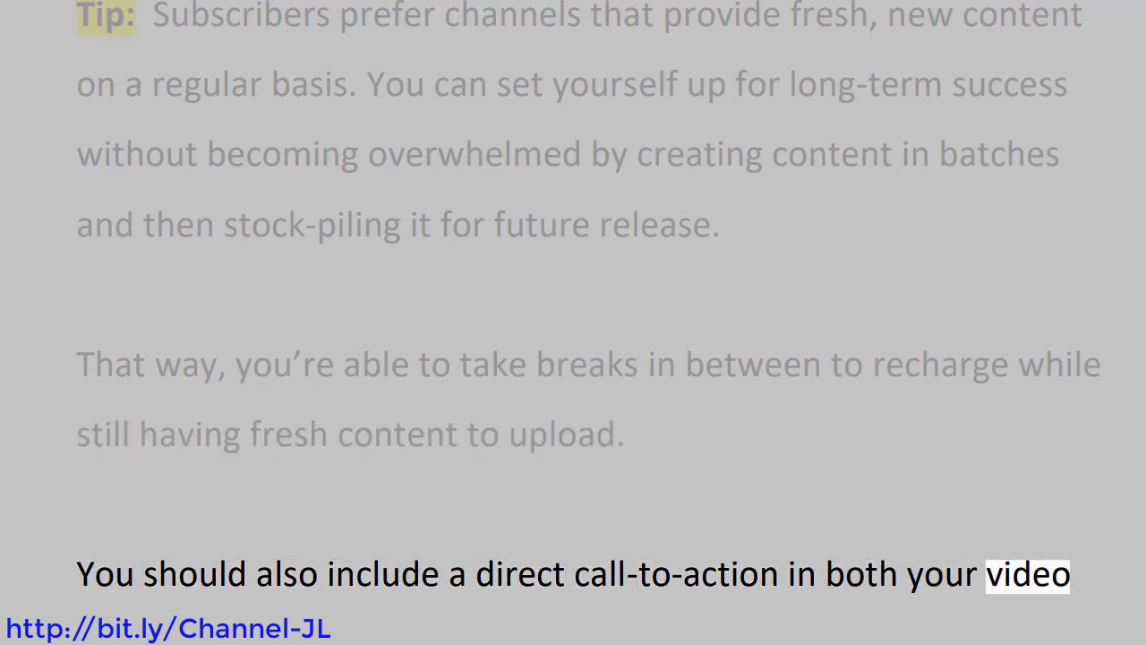
{"action": "scroll", "scroll_direction": "down", "scroll_amount": 3}
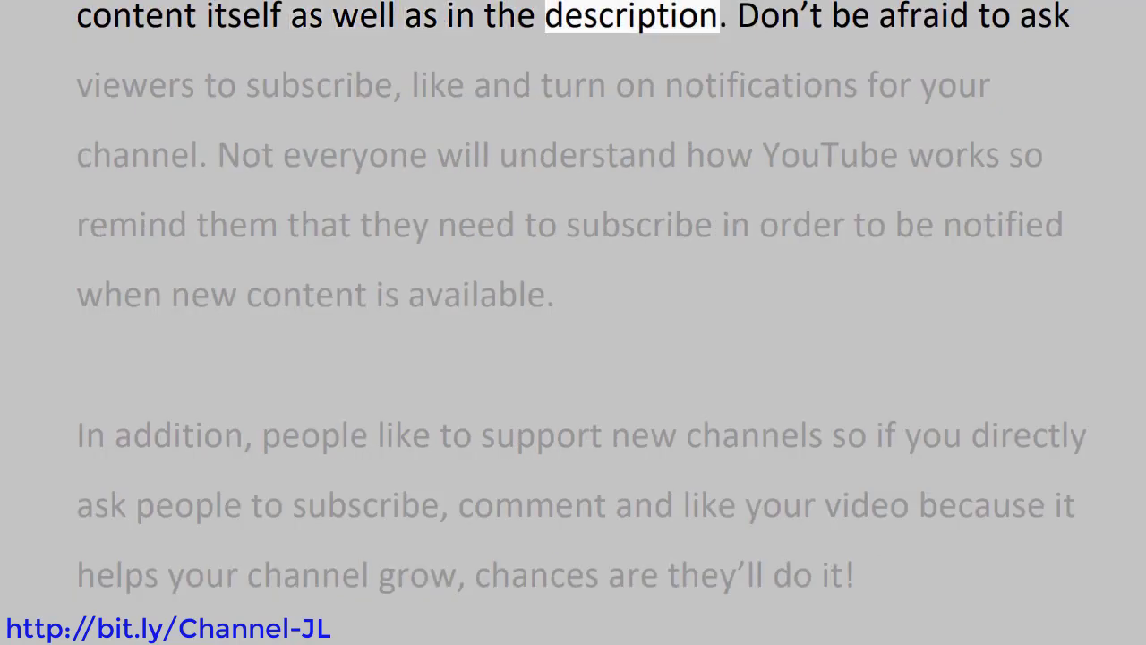
{"action": "double_click", "coordinate": [135, 84]}
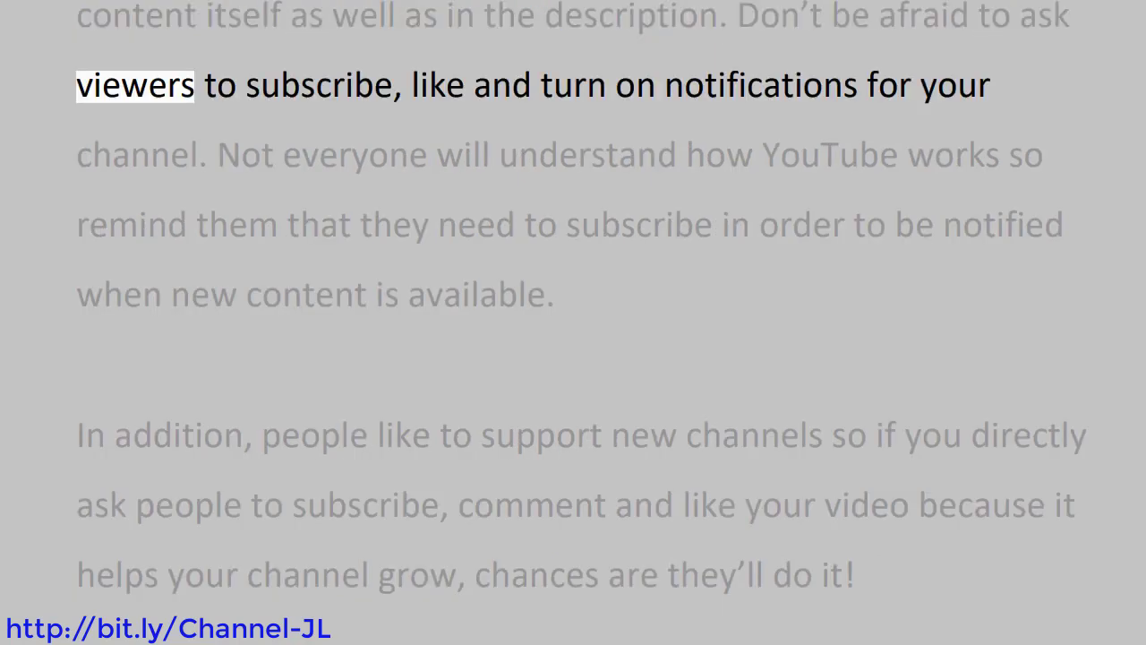
{"action": "double_click", "coordinate": [760, 86]}
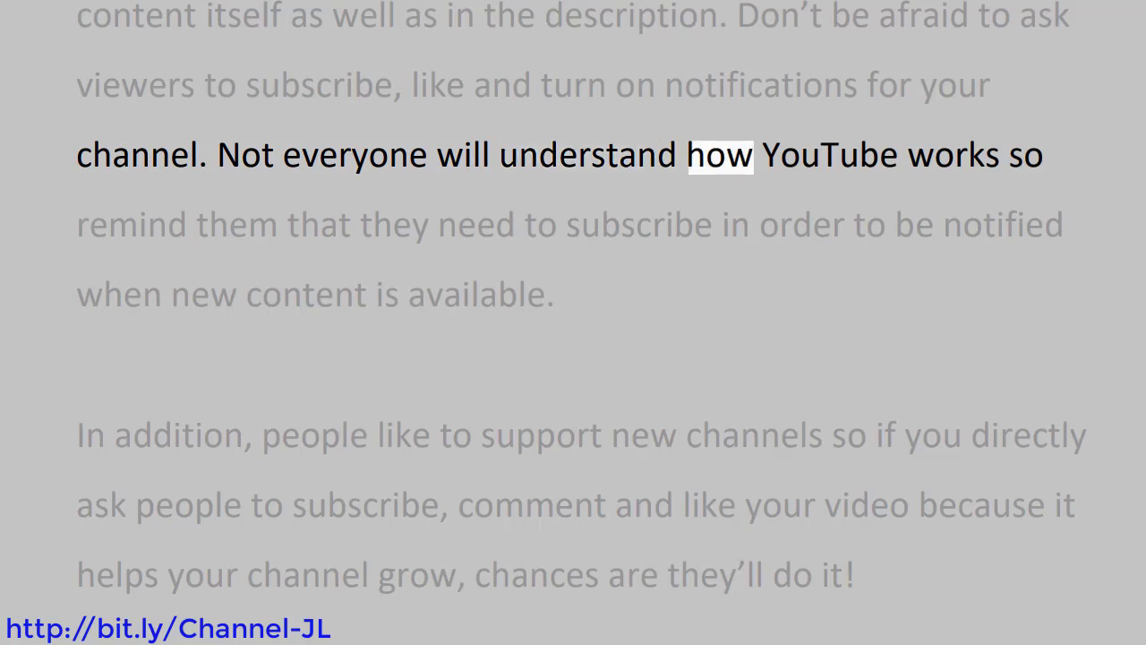
{"action": "left_click", "coordinate": [318, 223]}
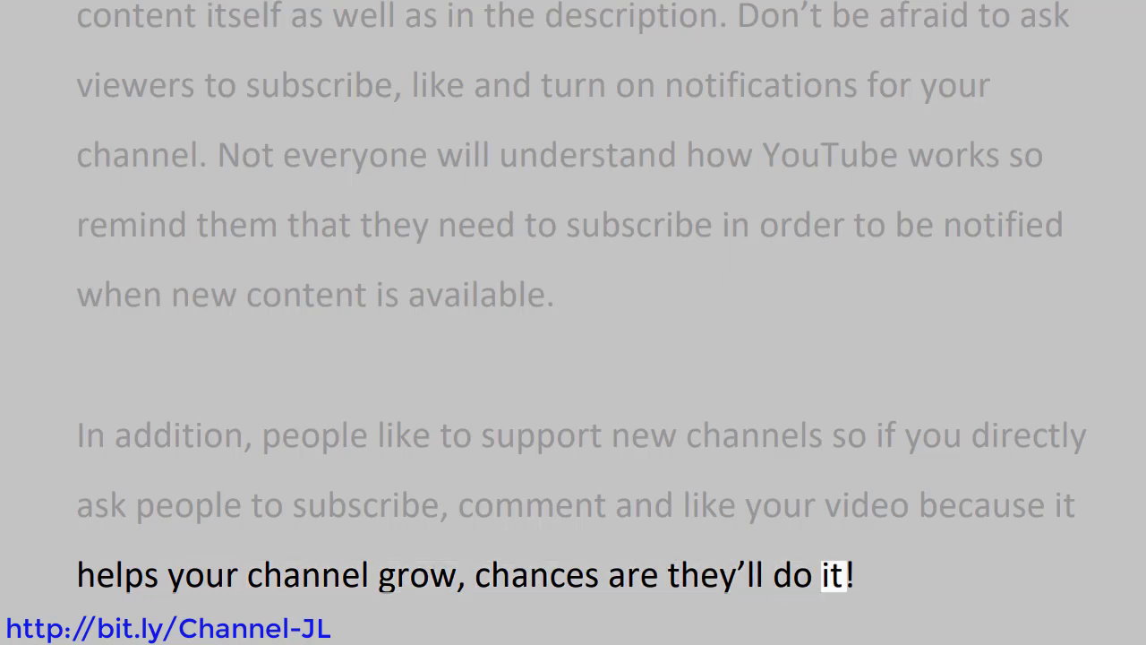
{"action": "scroll", "scroll_direction": "down", "scroll_amount": 3}
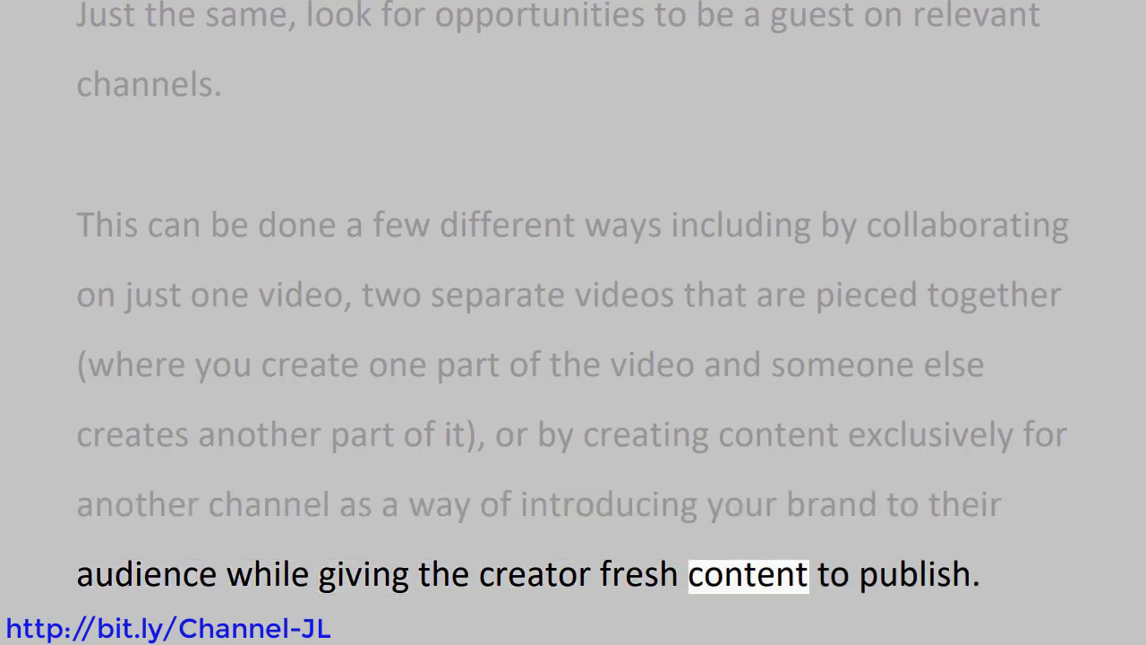
{"action": "scroll", "scroll_direction": "down", "scroll_amount": 3}
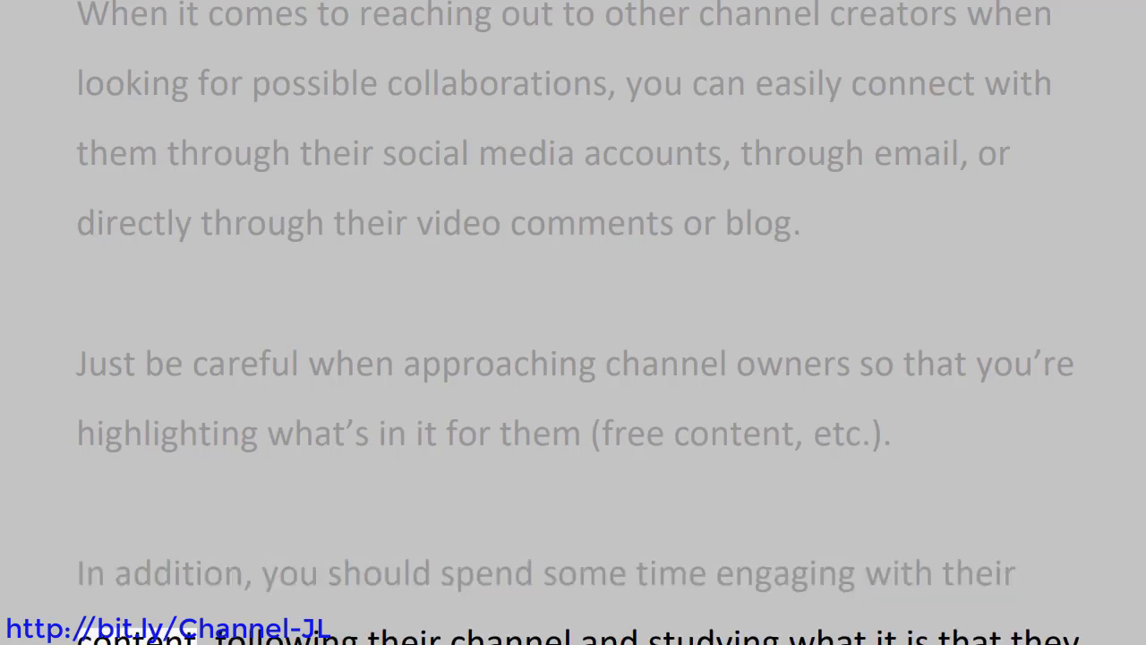
{"action": "double_click", "coordinate": [713, 635]}
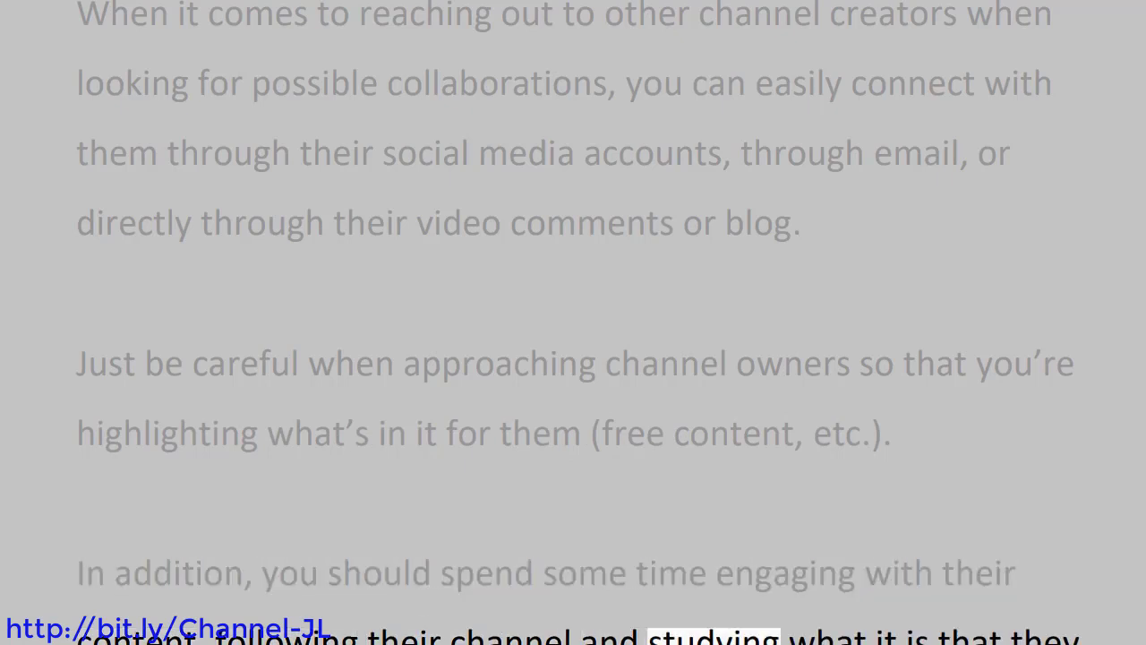
{"action": "scroll", "scroll_direction": "down", "scroll_amount": 3}
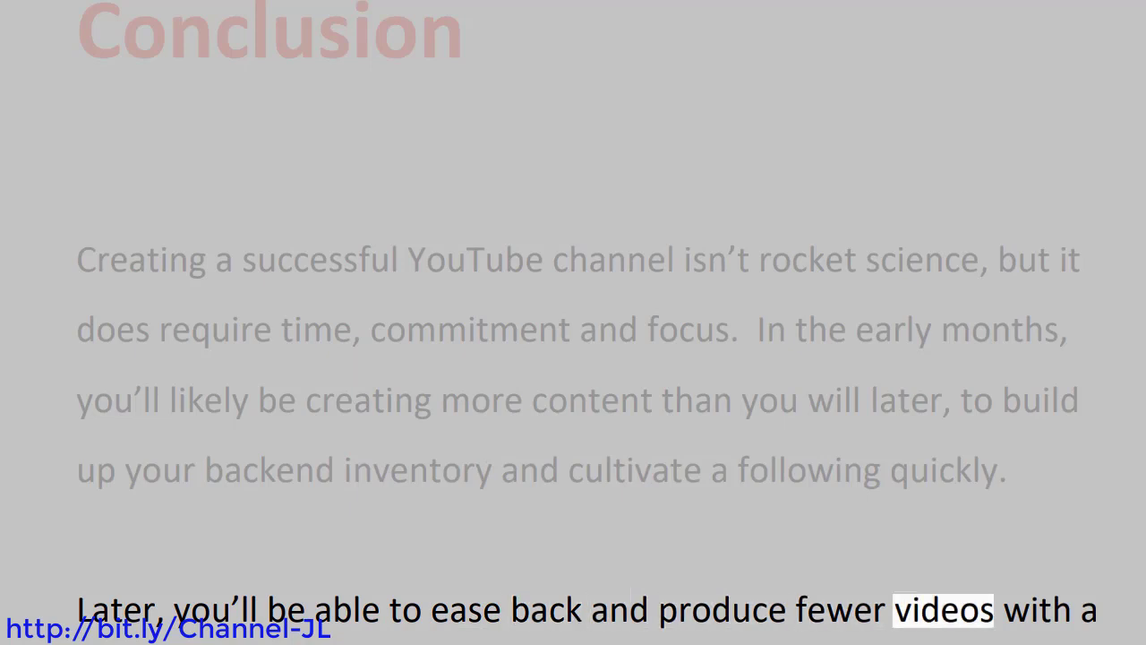
{"action": "scroll", "scroll_direction": "down", "scroll_amount": 3}
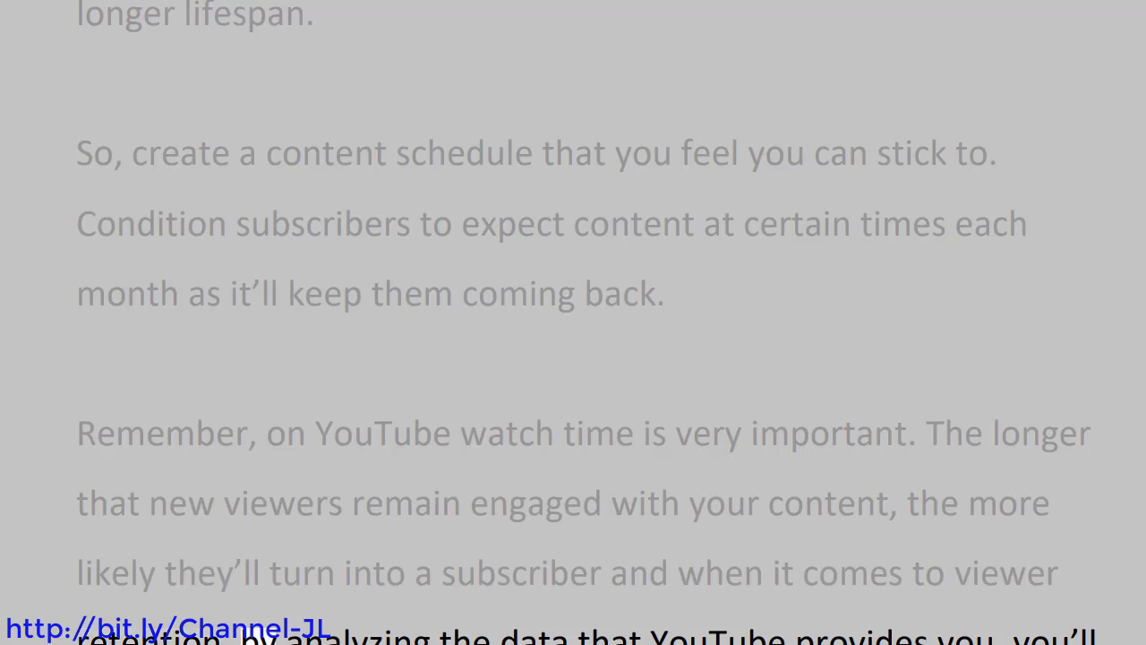
{"action": "double_click", "coordinate": [964, 636]}
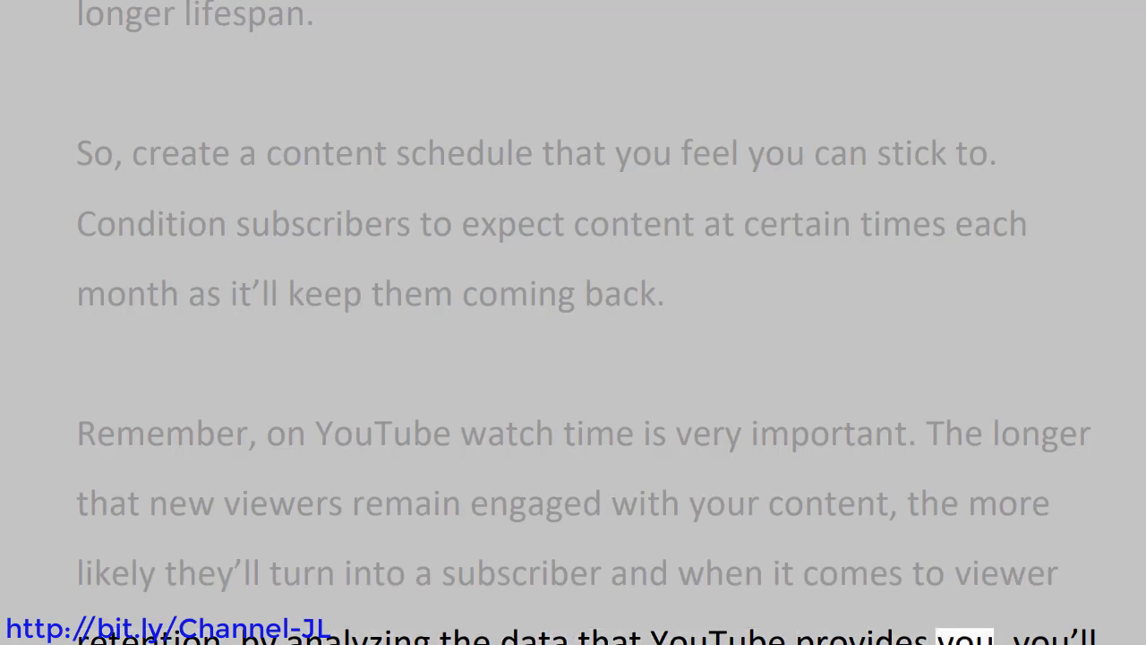
{"action": "scroll", "scroll_direction": "down", "scroll_amount": 3}
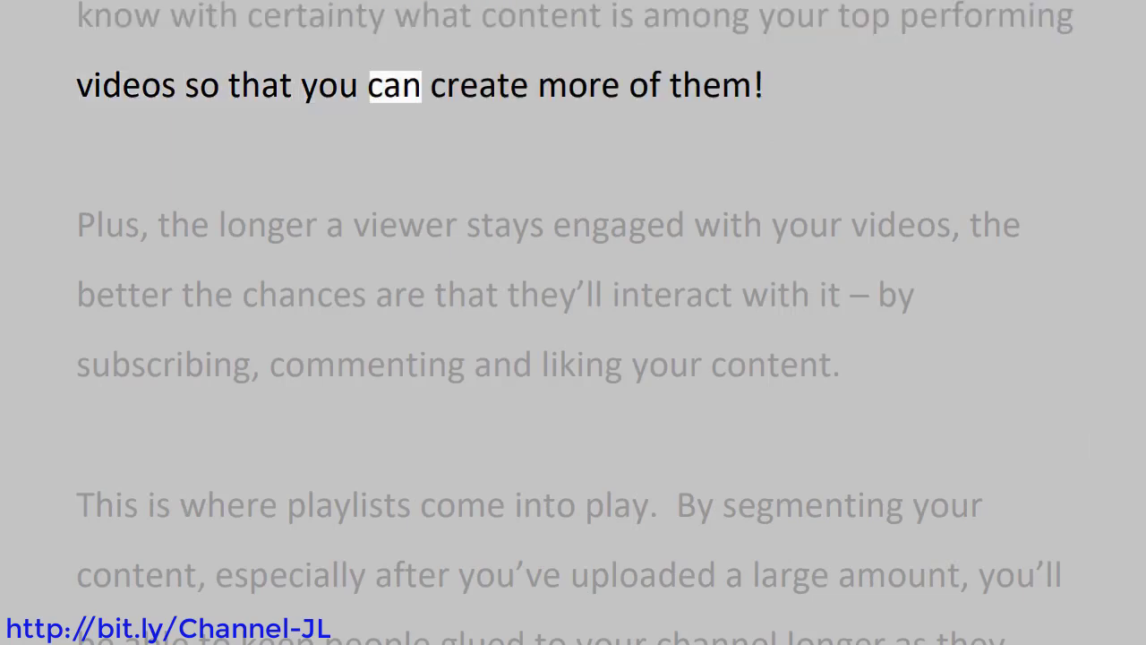
{"action": "double_click", "coordinate": [713, 85]}
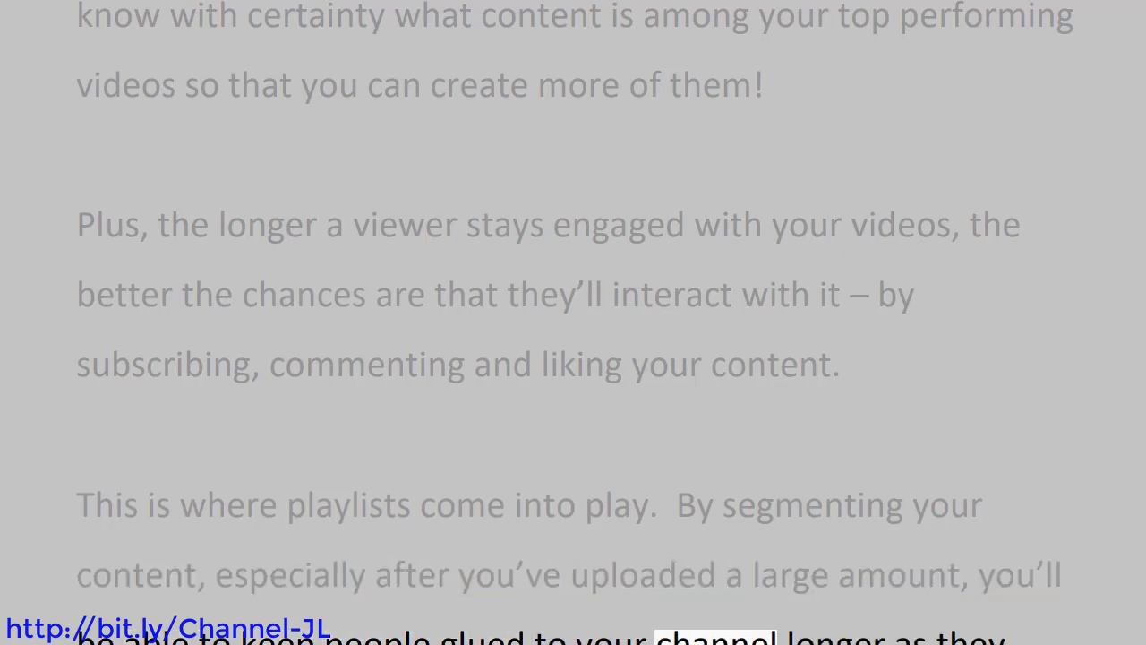
{"action": "scroll", "scroll_direction": "down", "scroll_amount": 3}
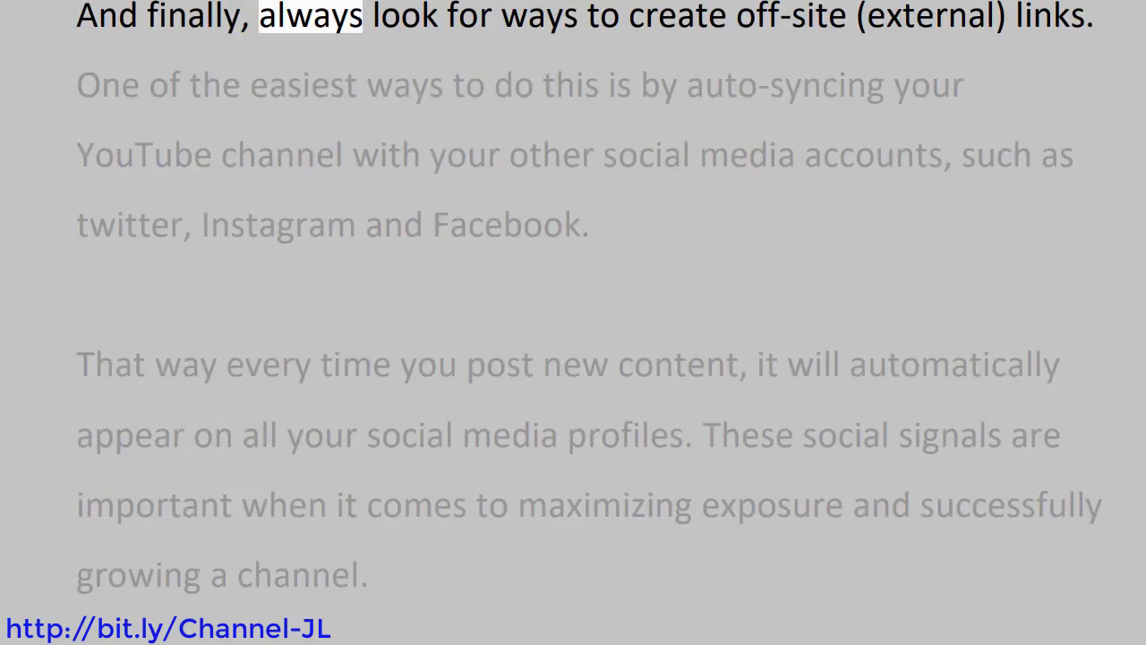
{"action": "double_click", "coordinate": [792, 16]}
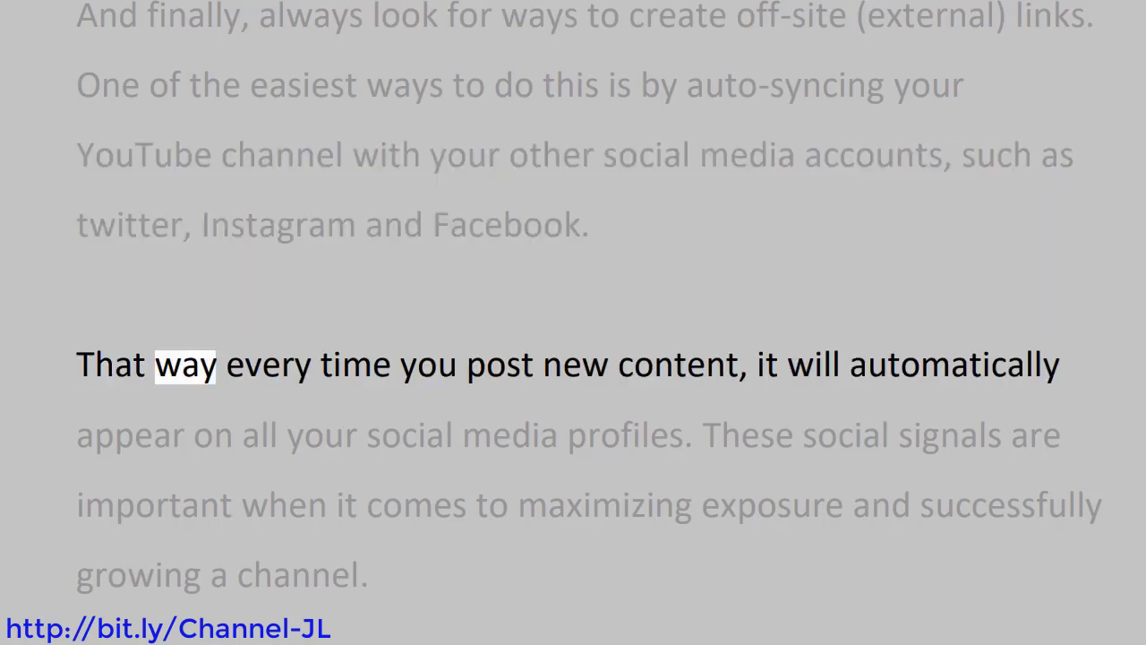
{"action": "double_click", "coordinate": [677, 365]}
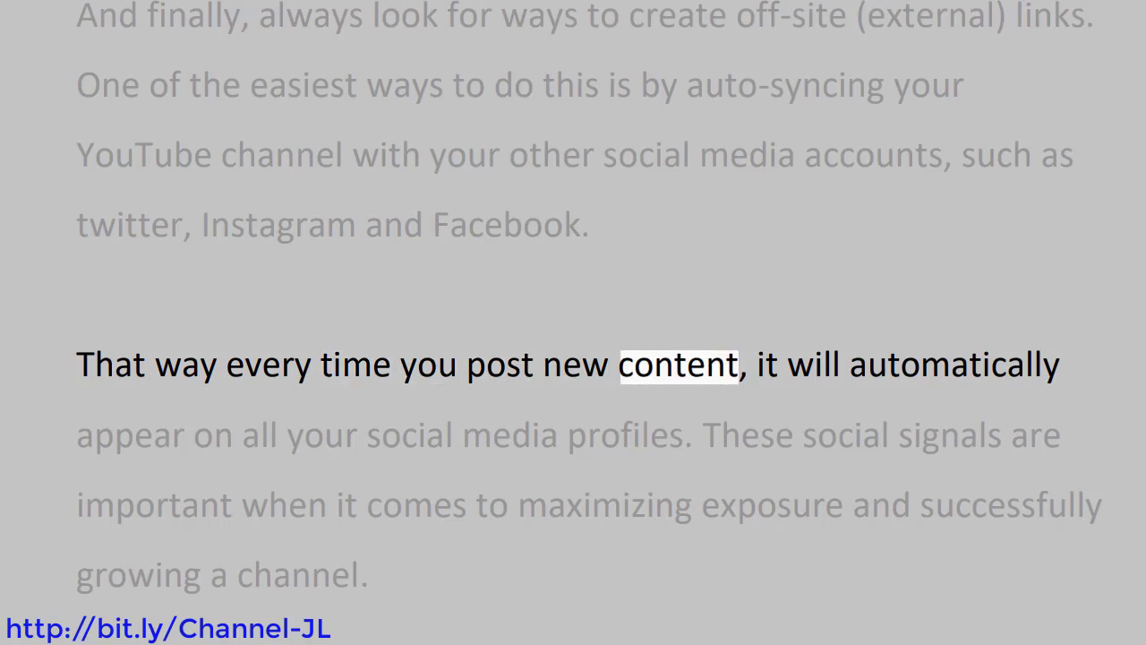